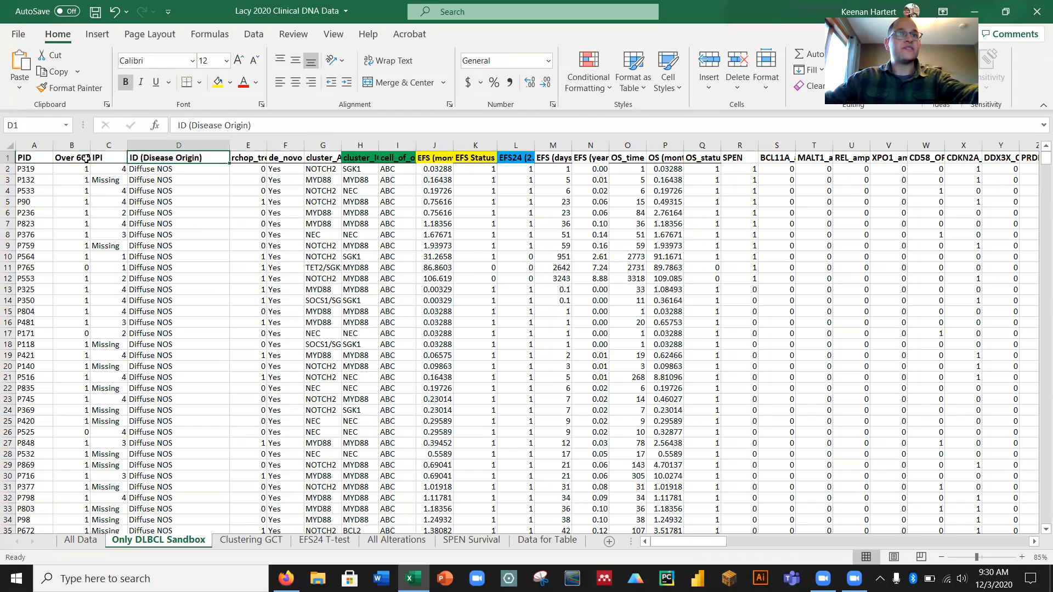
Inspect the IPI, cluster classification, EFS24 and EFS (months) columns of the sheet.
left_click(108, 157)
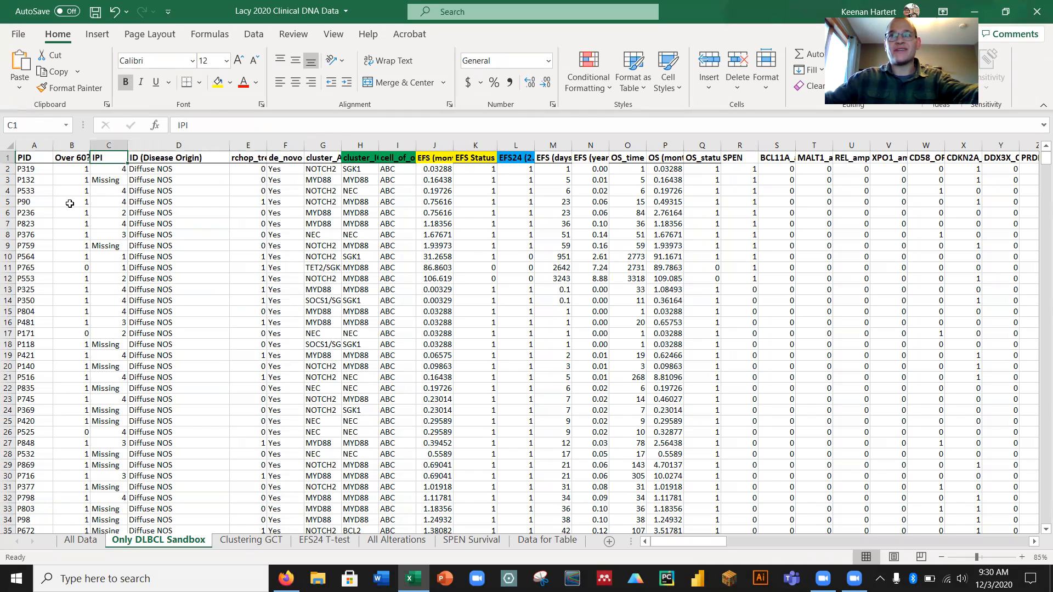
left_click(71, 158)
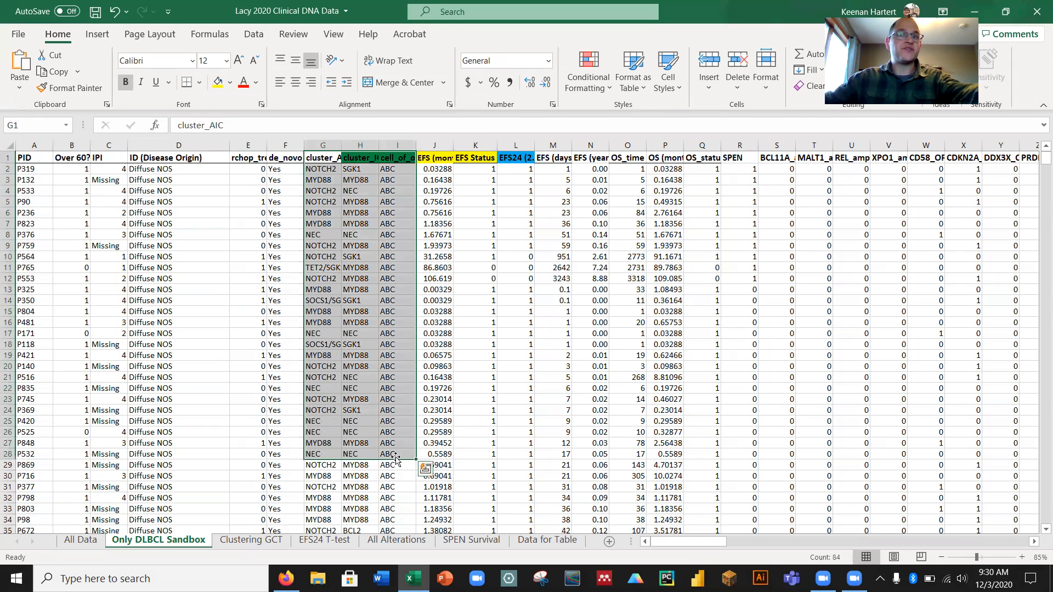
mouse_move(343, 427)
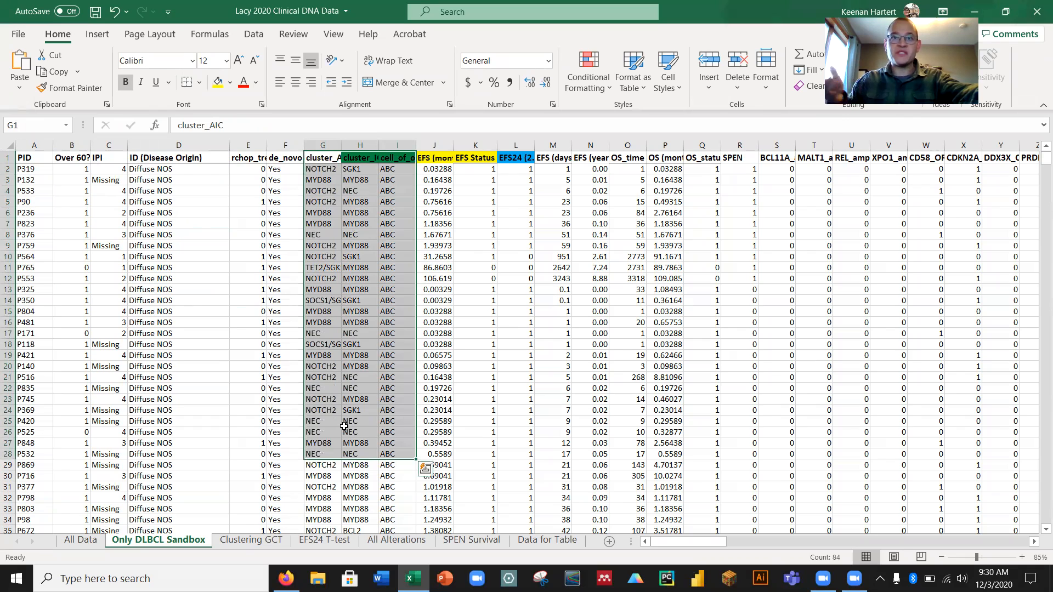
left_click(359, 398)
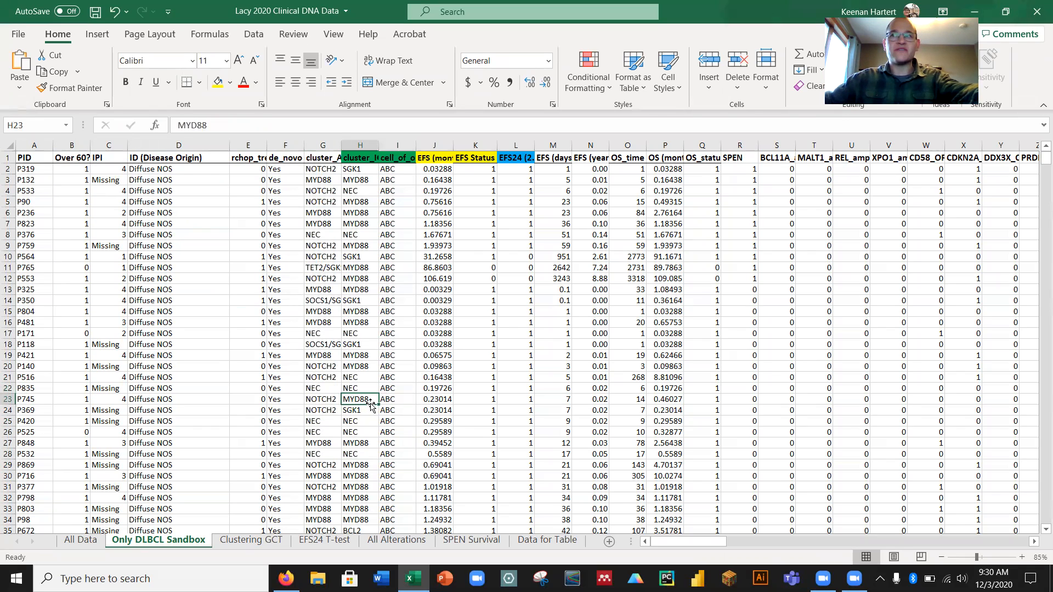
left_click(516, 256)
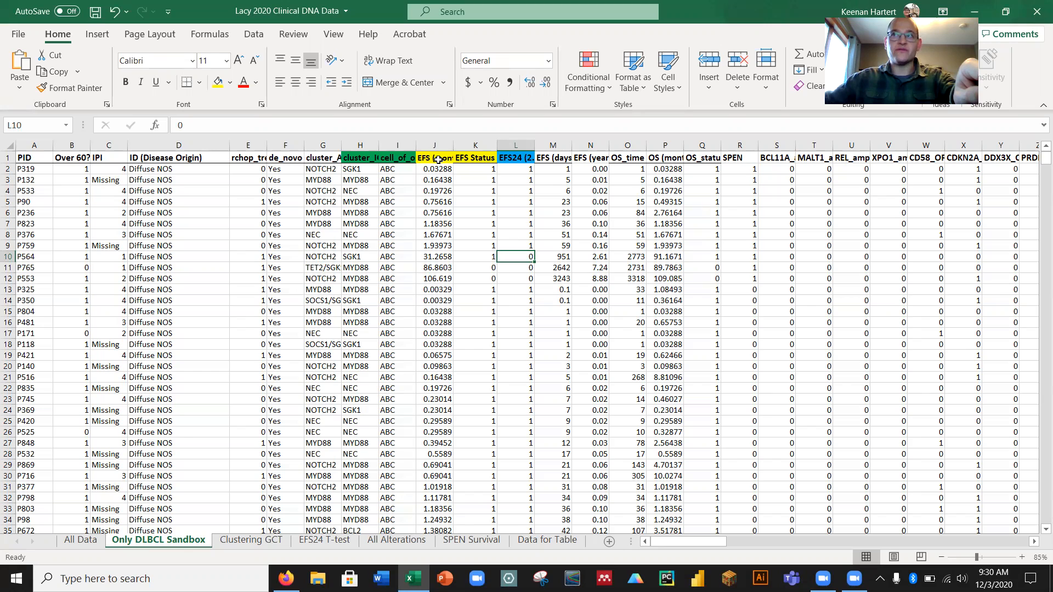
left_click(433, 158)
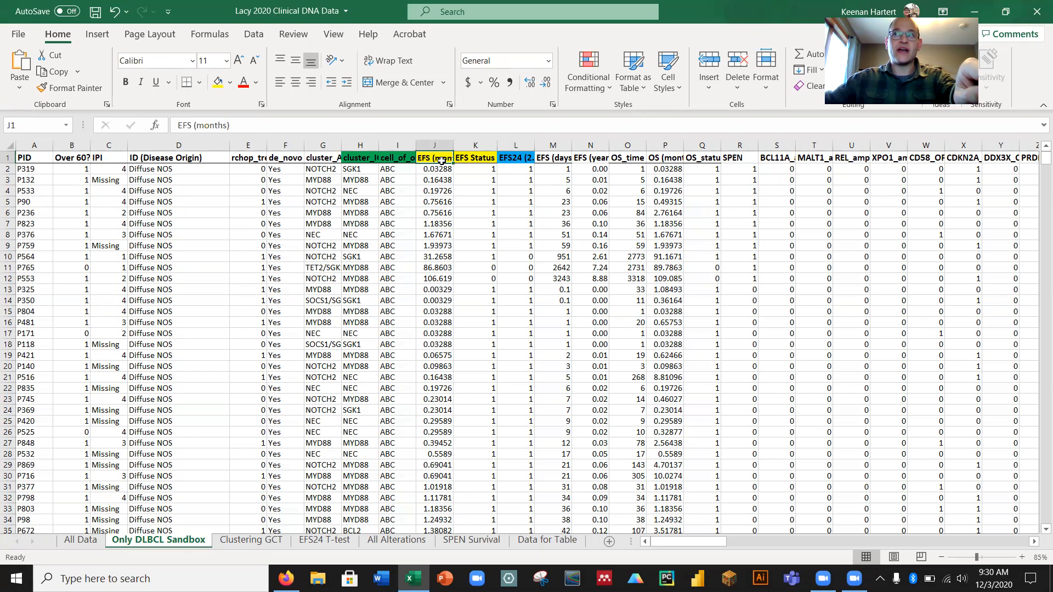
left_click_drag(434, 158, 434, 444)
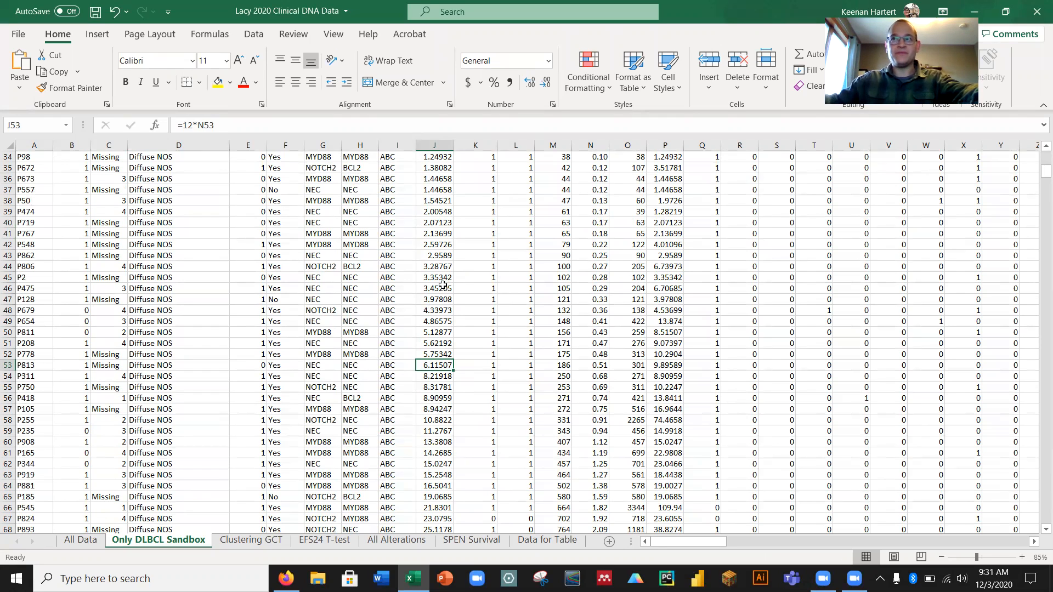
mouse_move(589, 346)
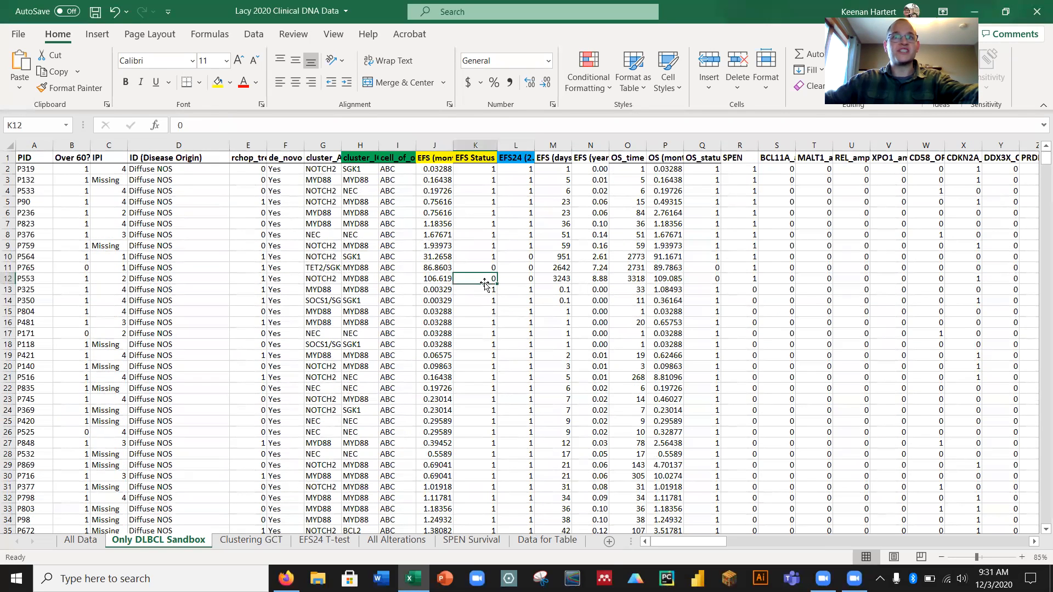
left_click(435, 224)
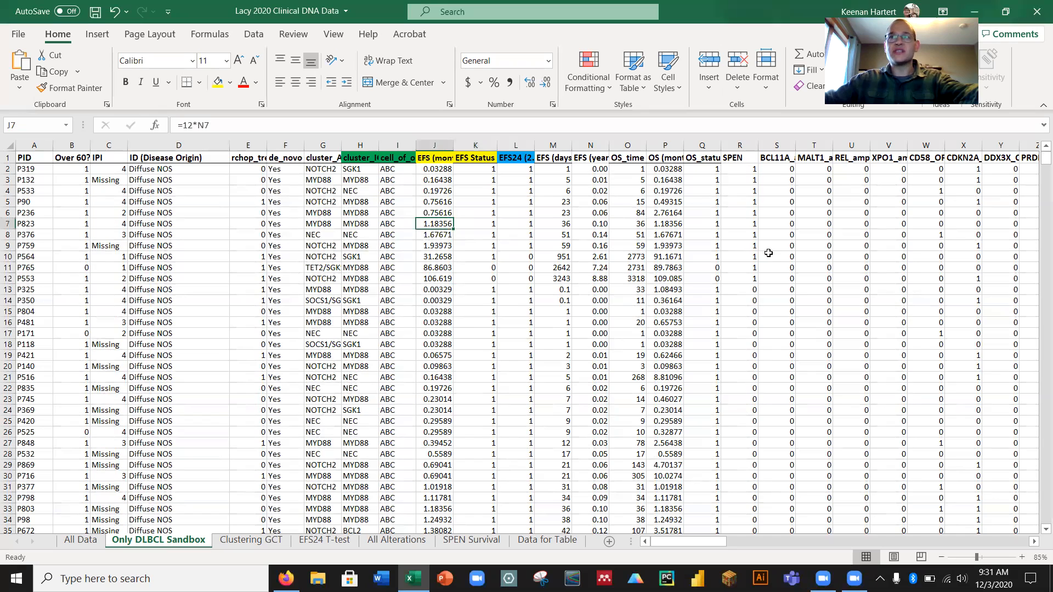
mouse_move(479, 191)
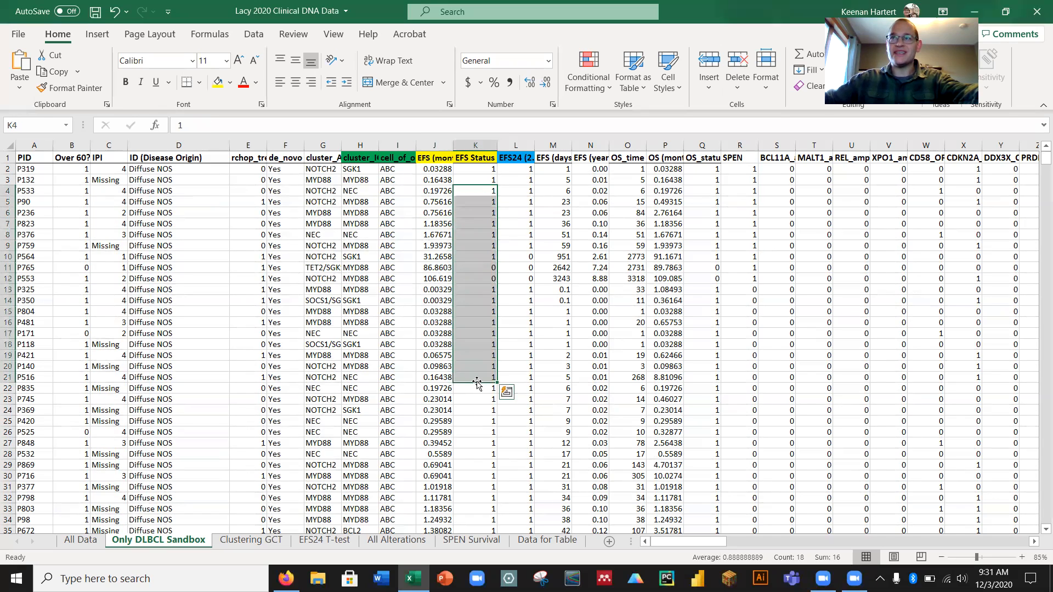
Compare several EFS times with their EFS Status values further down the sheet.
scroll("down", 3)
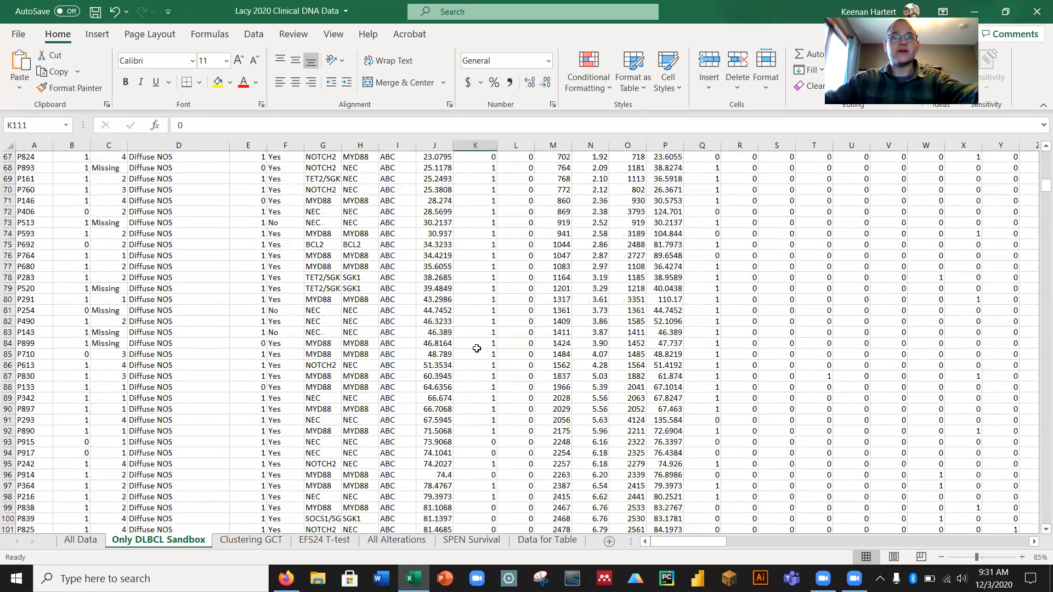
left_click(475, 278)
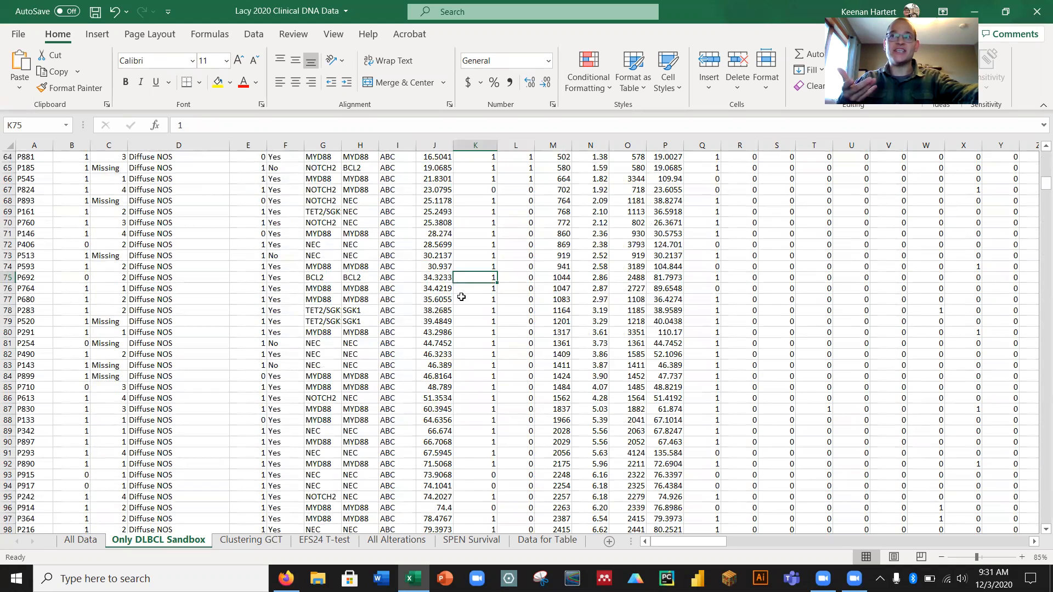
mouse_move(451, 289)
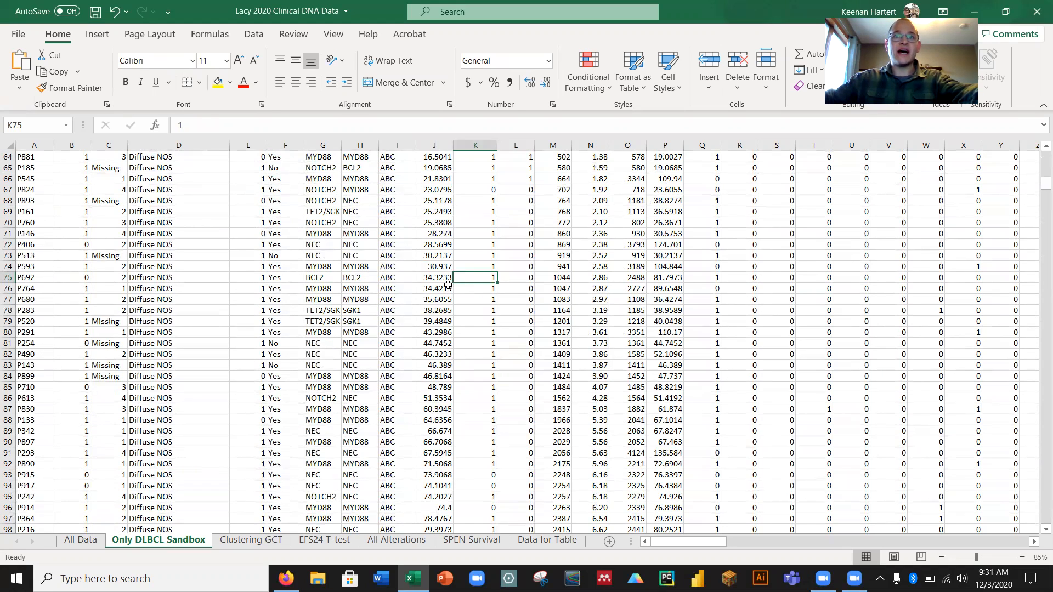
left_click(435, 278)
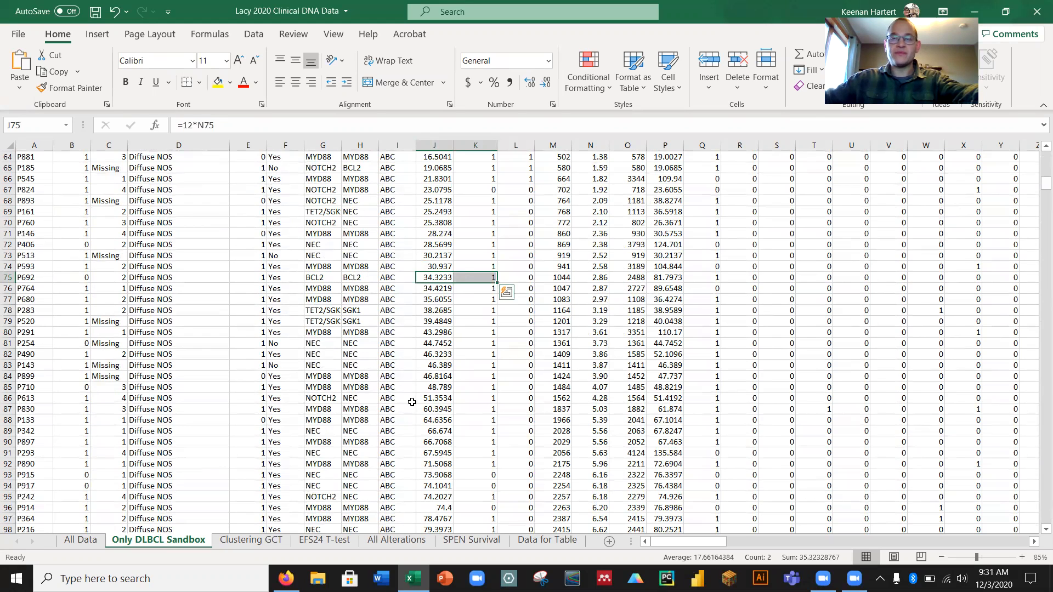
left_click(434, 365)
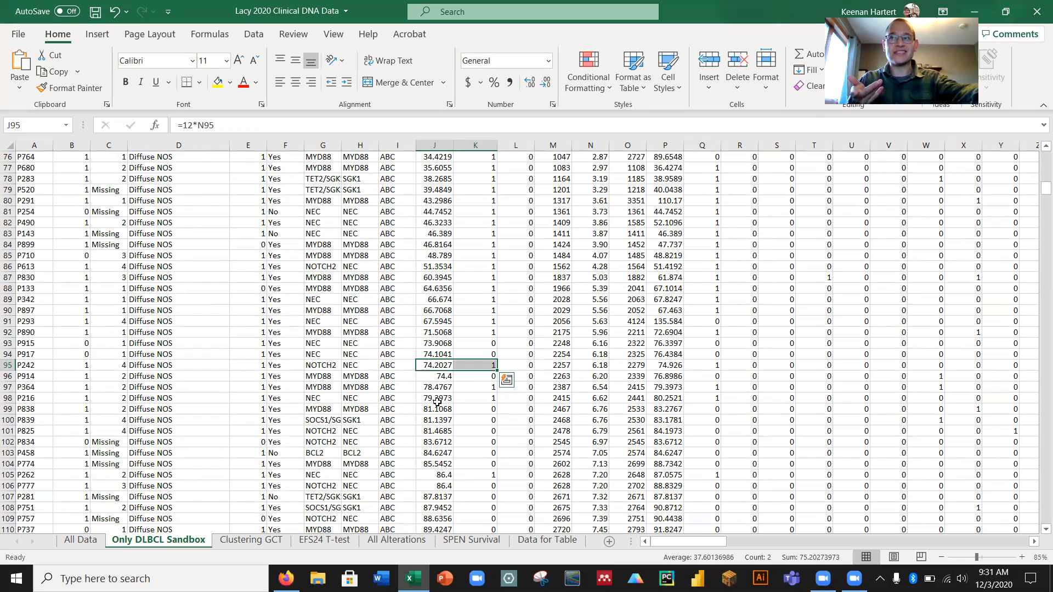
left_click(434, 386)
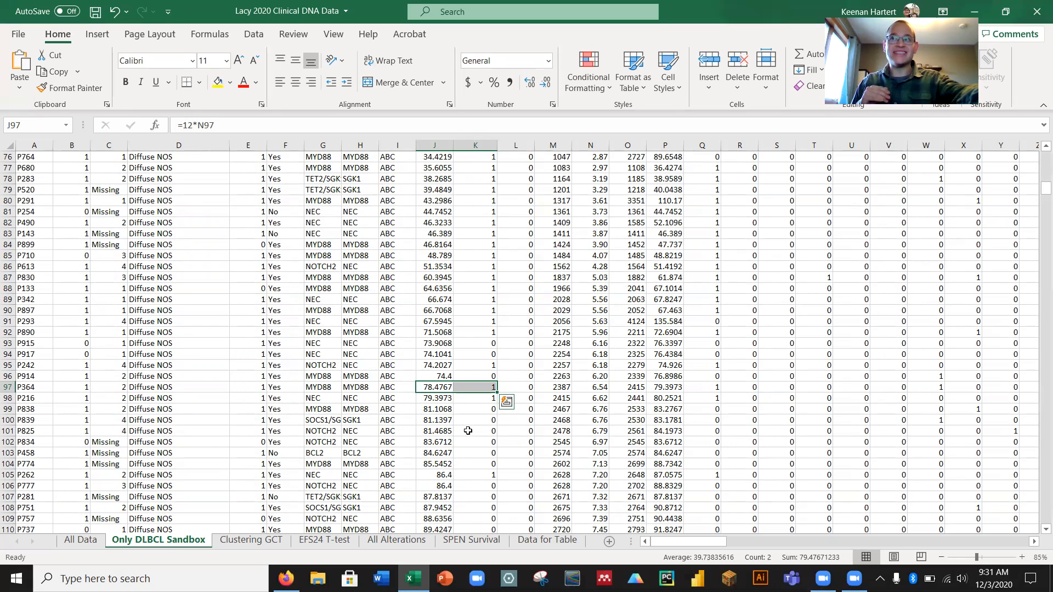
left_click(475, 430)
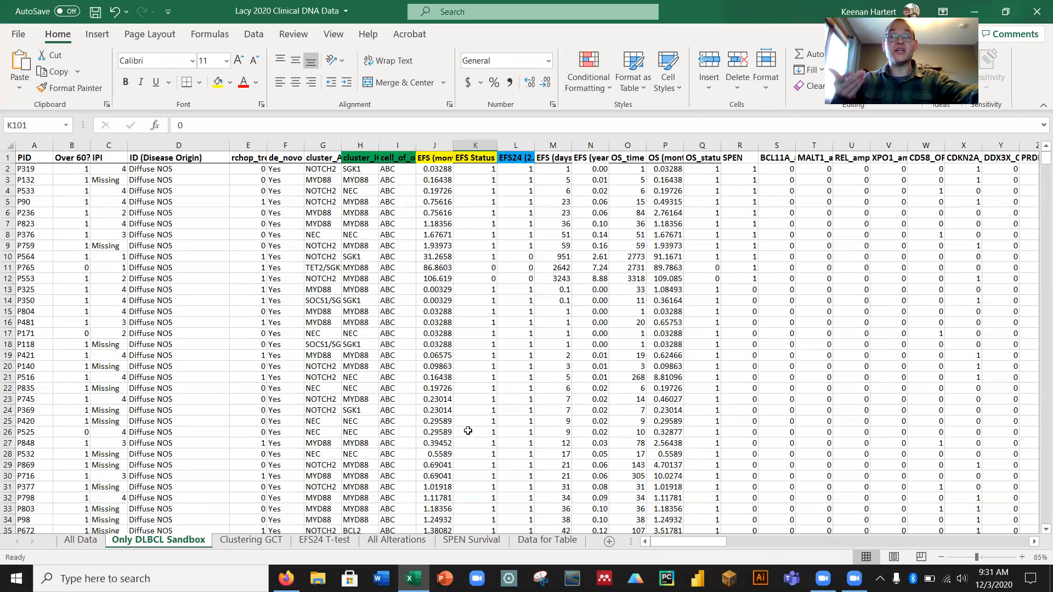
mouse_move(490, 309)
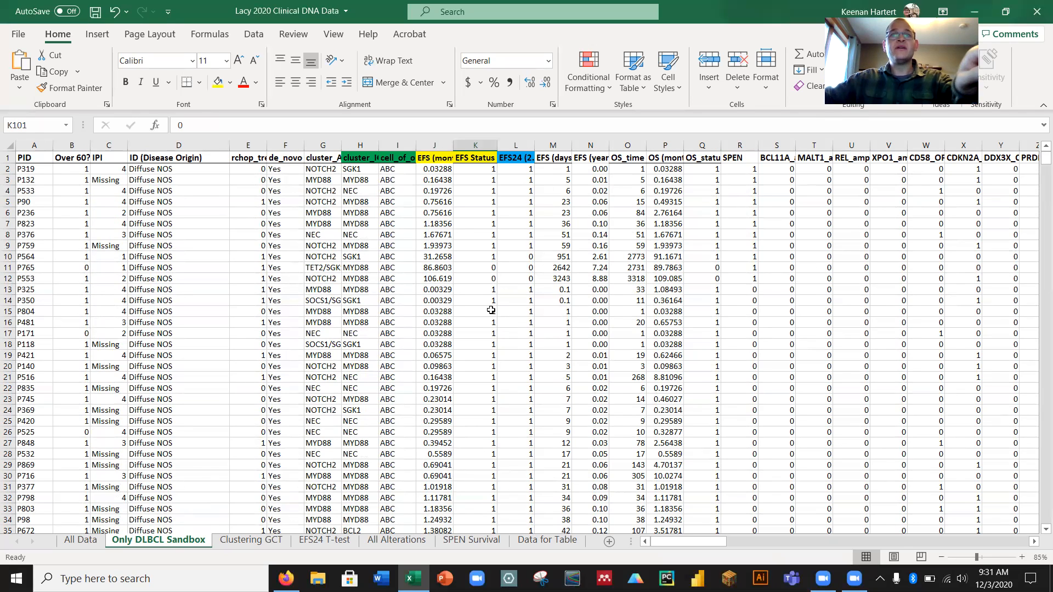
Review gene alteration values up to CDKN2A_OR_del, then select the entire worksheet.
left_click(813, 213)
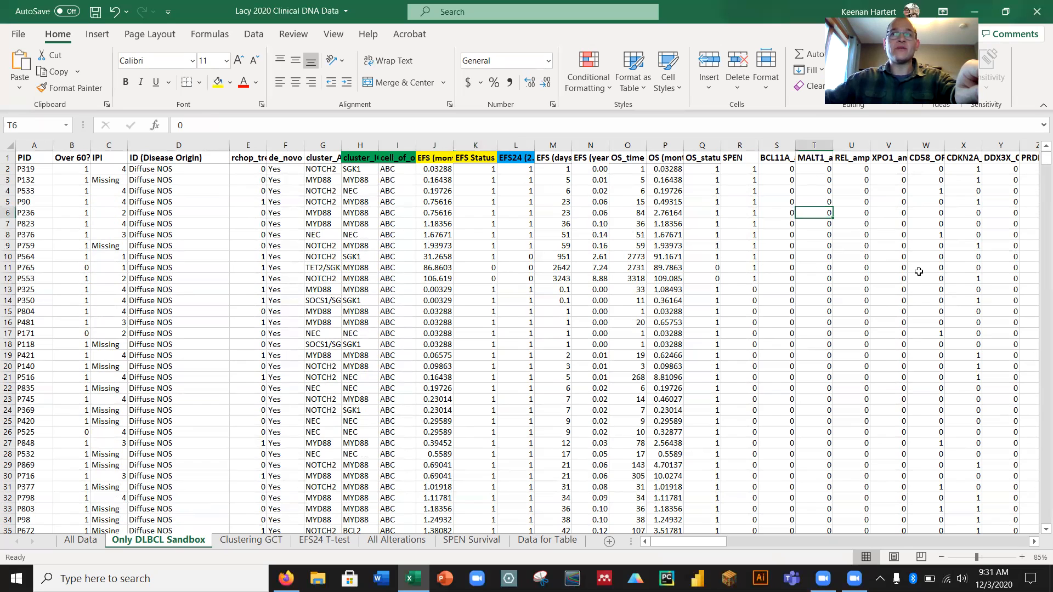
left_click_drag(71, 179, 108, 191)
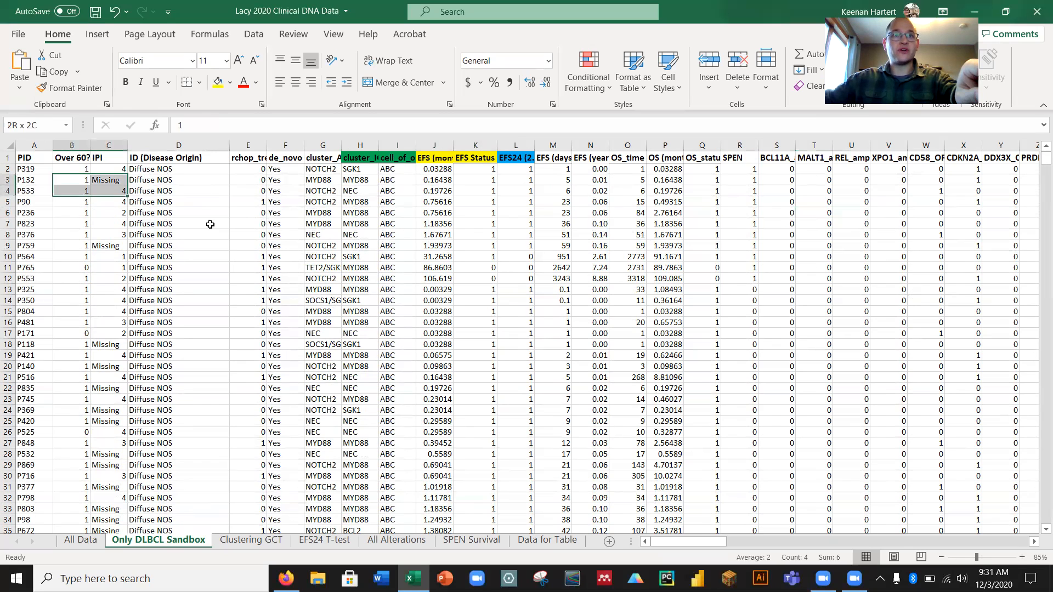
left_click(475, 366)
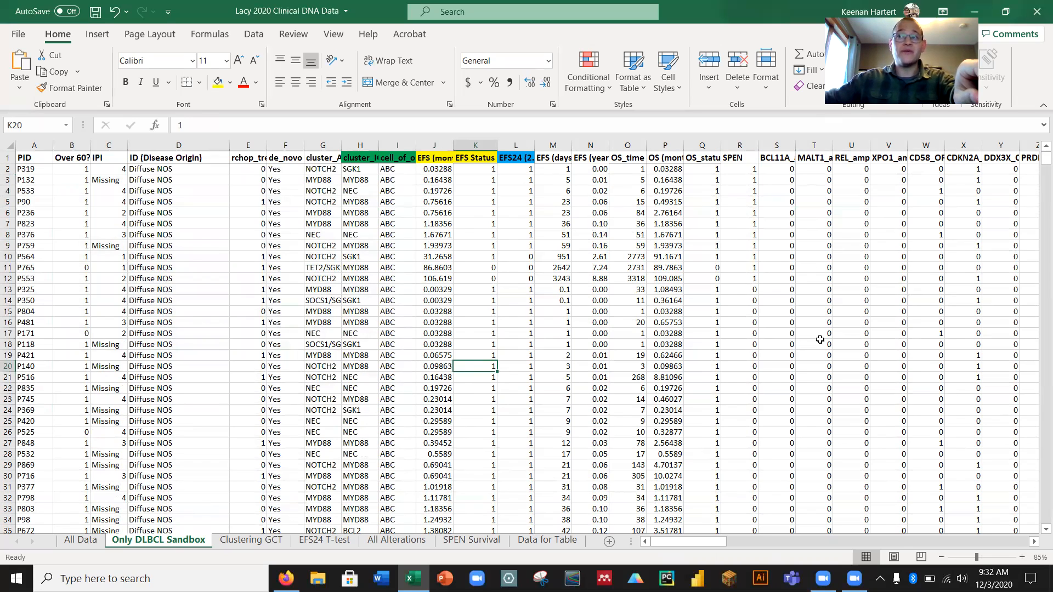
left_click(852, 344)
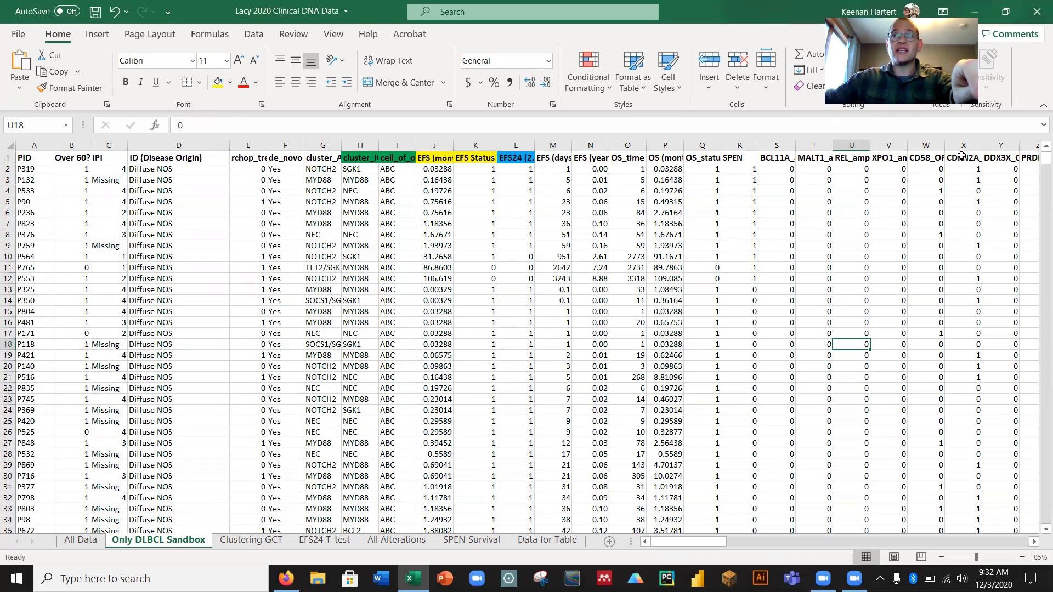
left_click(963, 158)
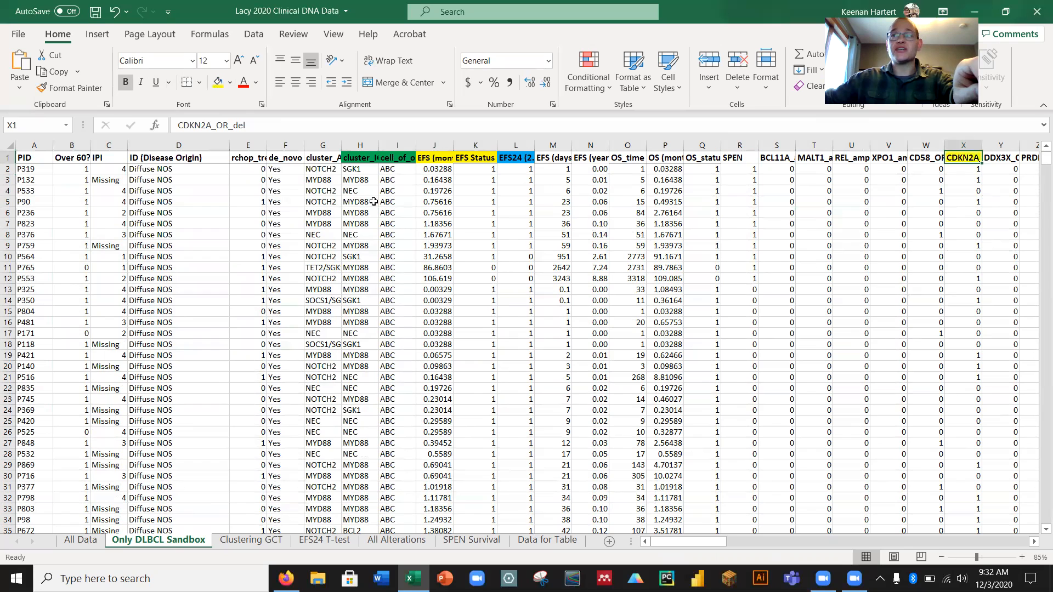
left_click(777, 278)
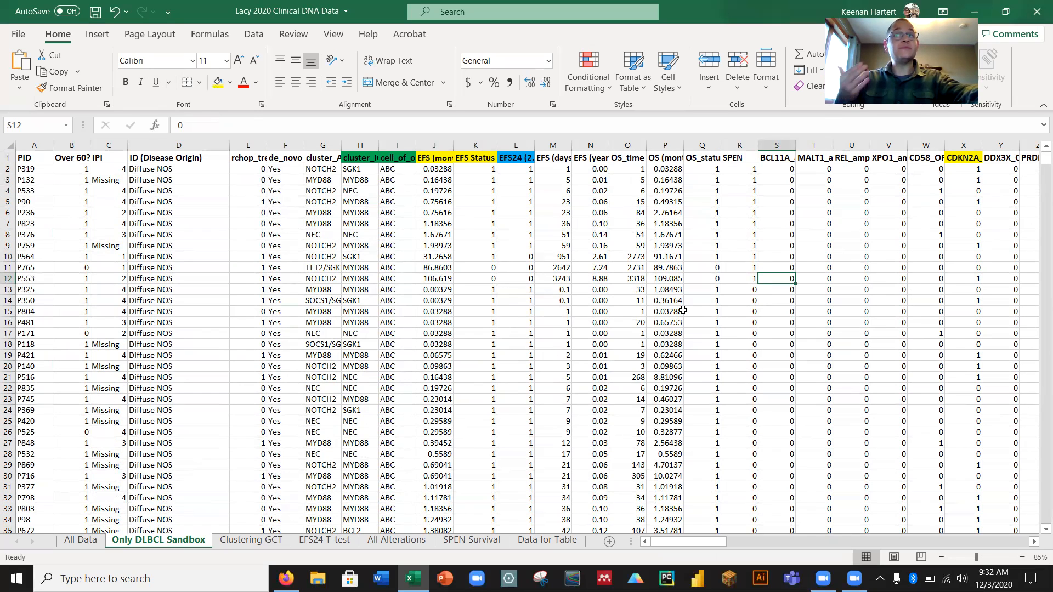
mouse_move(642, 316)
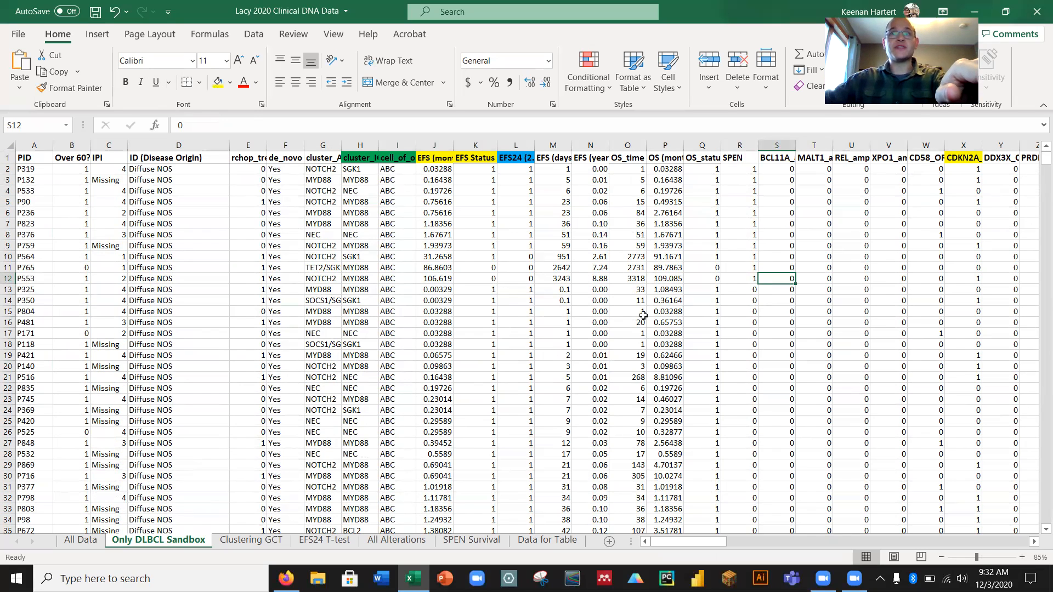
left_click(589, 334)
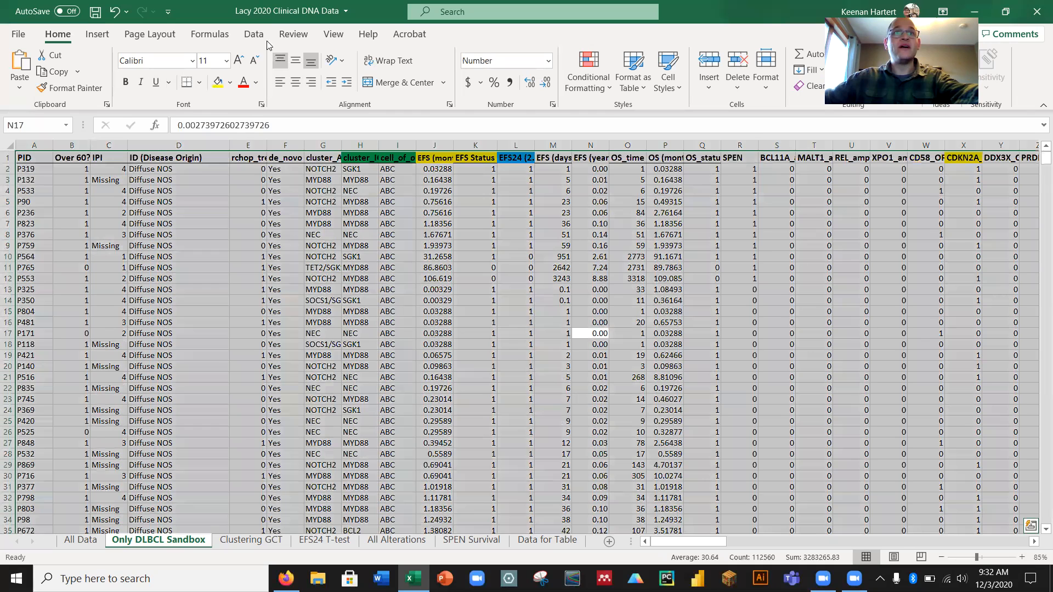
Sort the patients by CDKN2A_OR_del from largest to smallest, replacing previous sort levels.
left_click(253, 33)
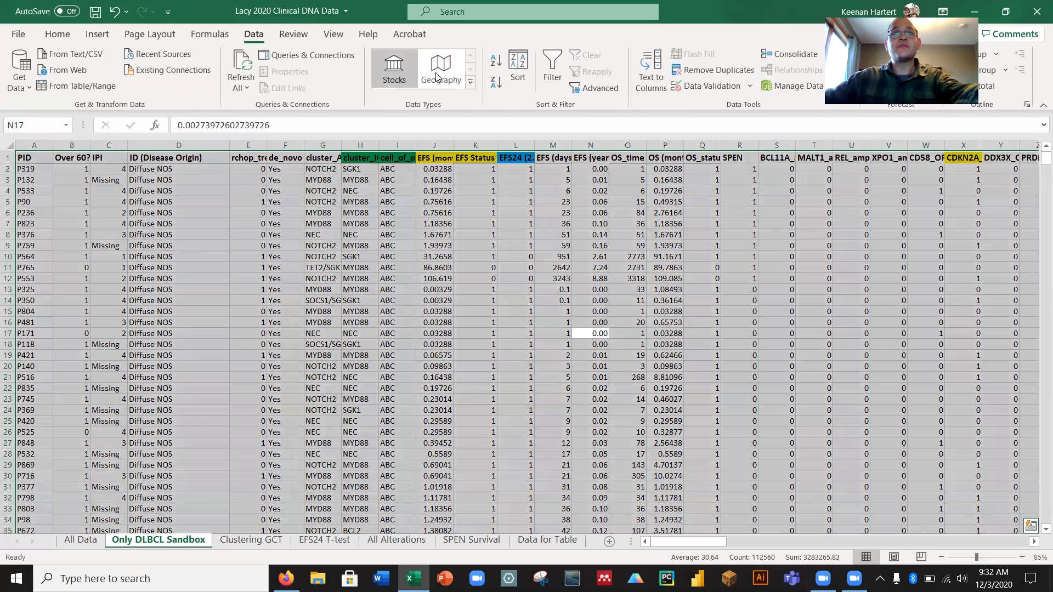
left_click(517, 67)
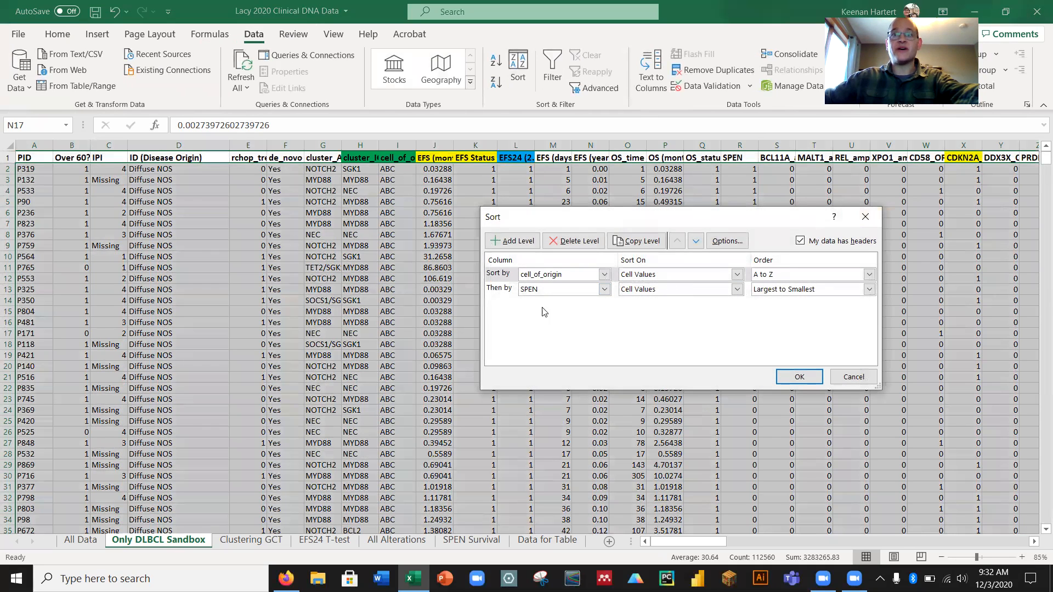
left_click(578, 240)
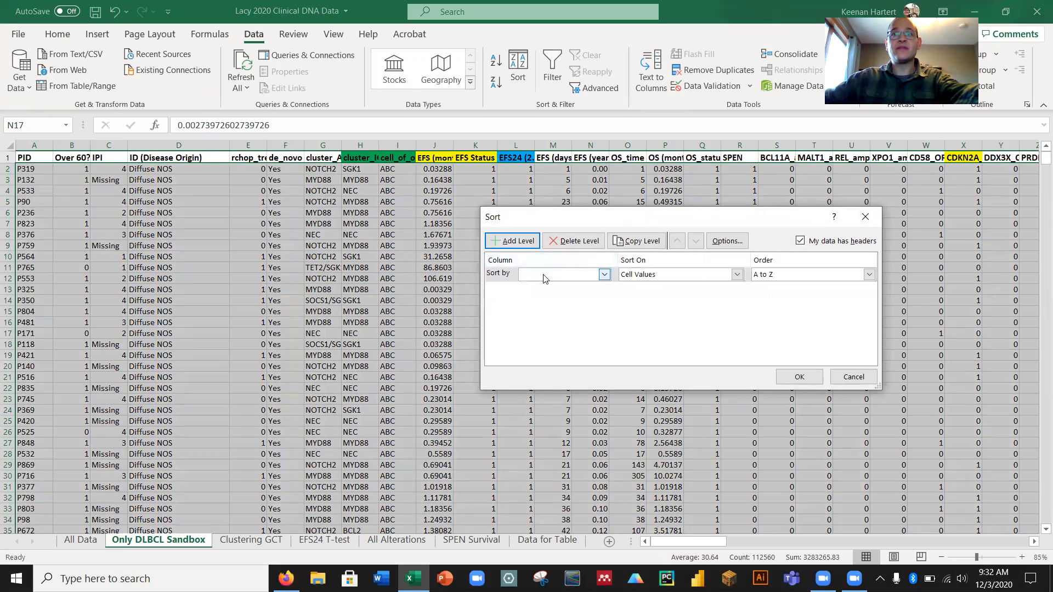
left_click(602, 275)
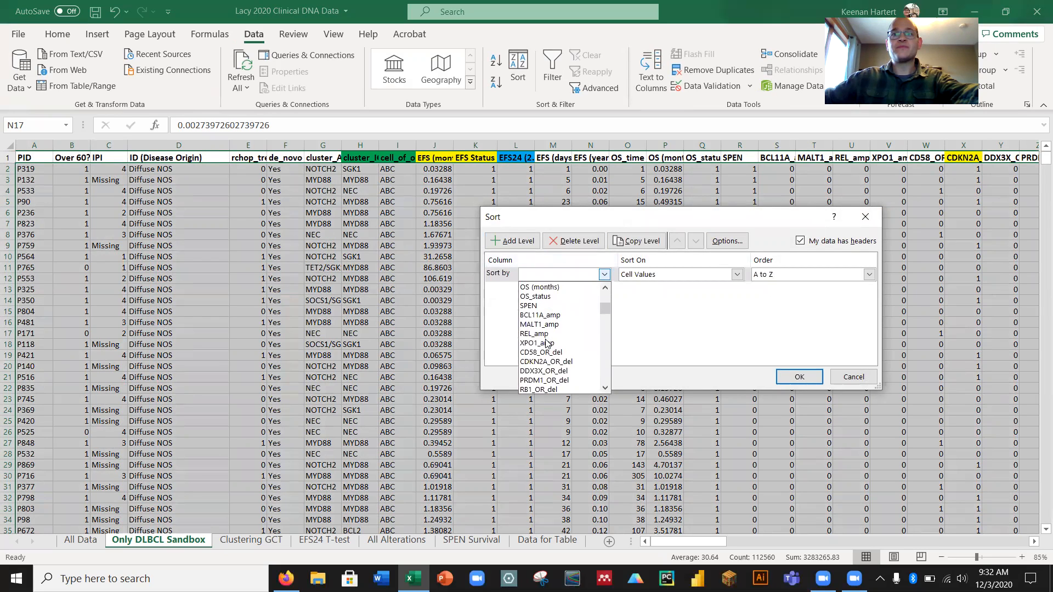
left_click(545, 361)
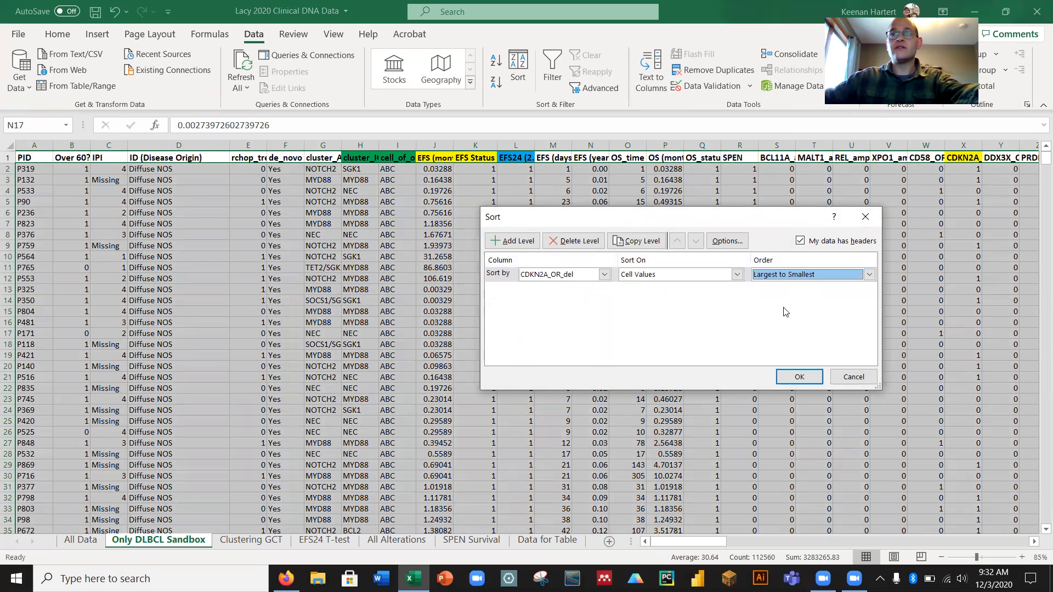
left_click(798, 376)
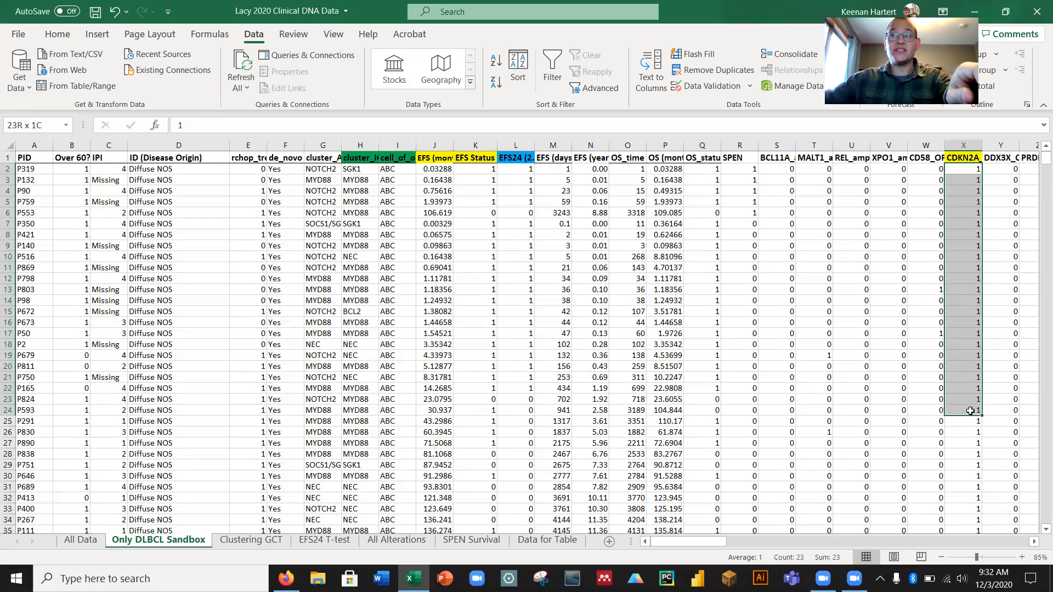
Count the CDKN2A-positive rows and select the EFS months and status columns to copy.
left_click(887, 453)
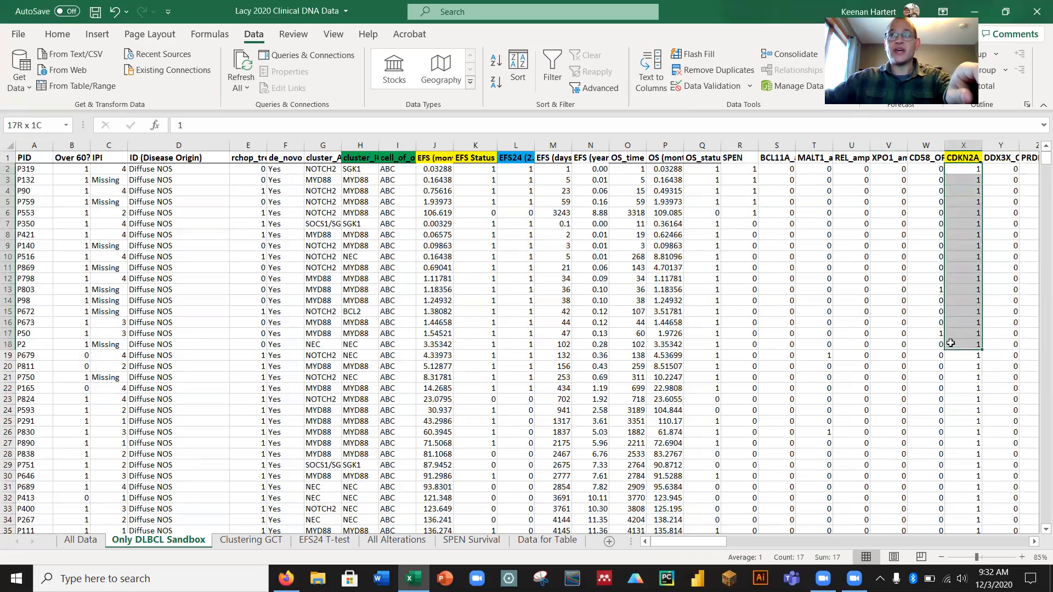
scroll("down", 3)
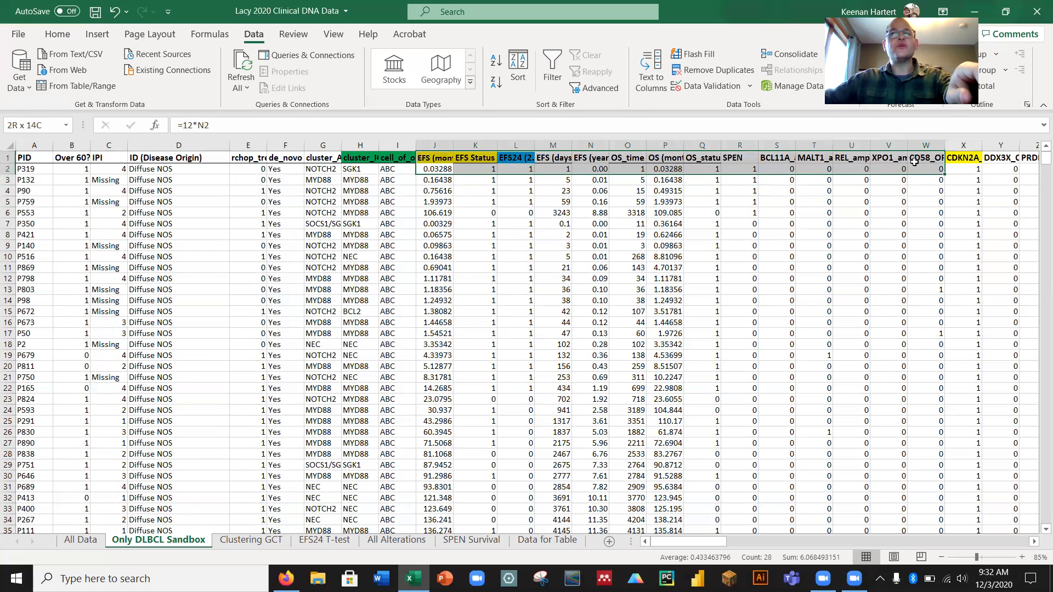
left_click(903, 168)
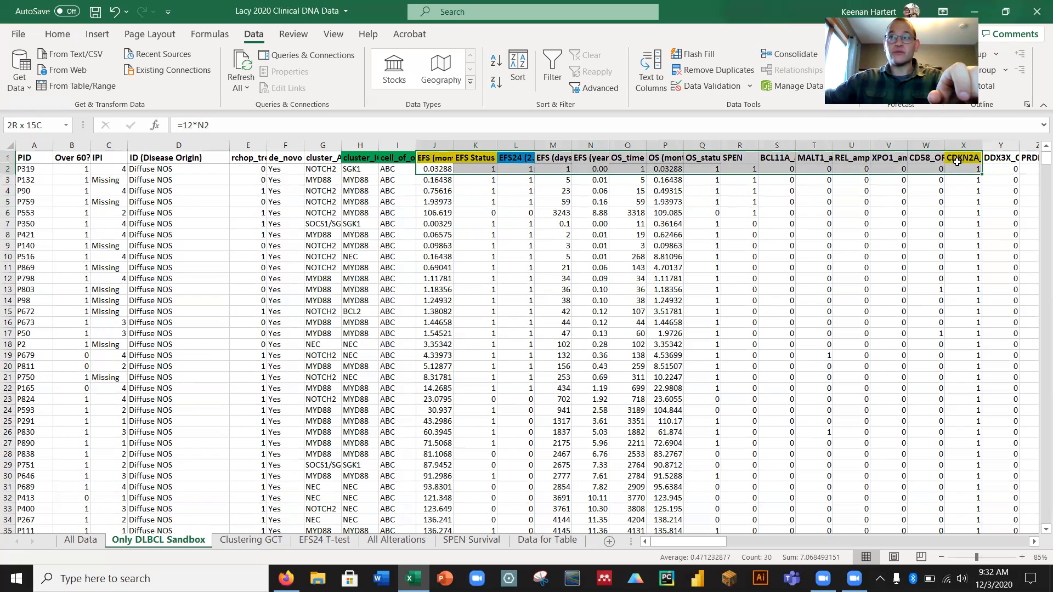
left_click(964, 169)
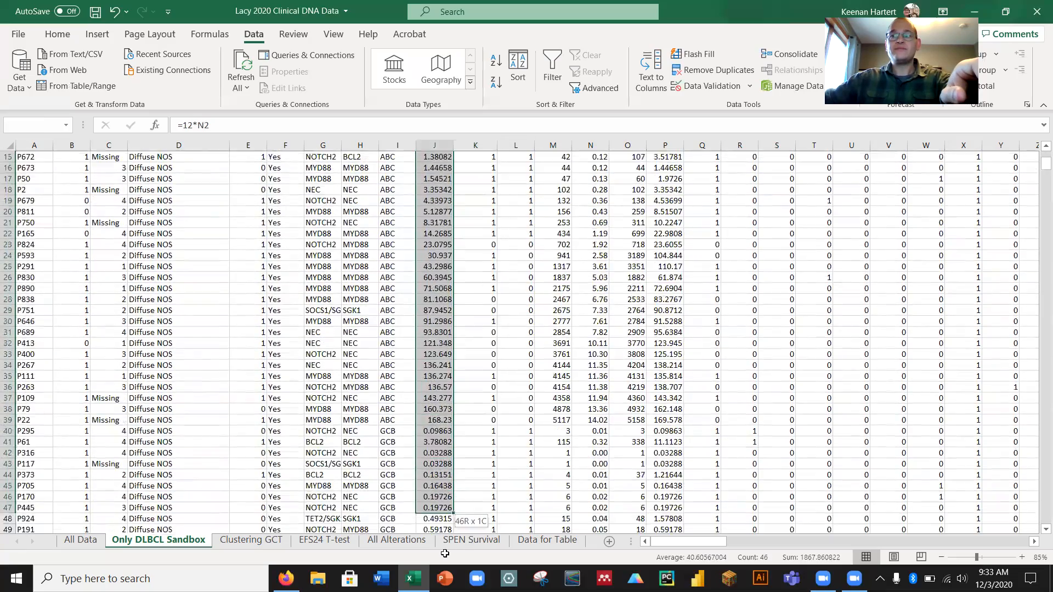
scroll("down", 3)
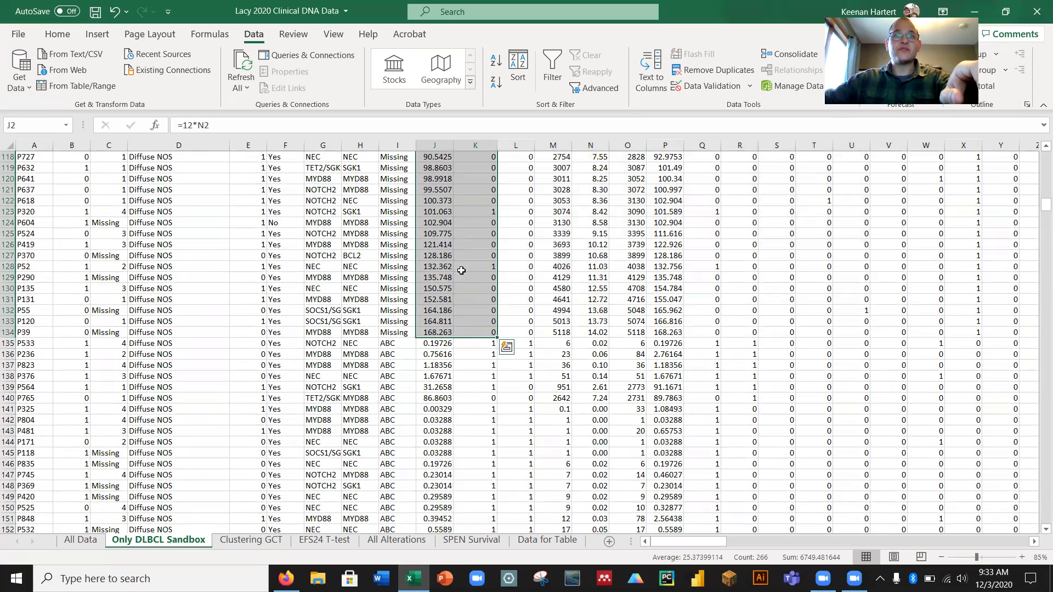
scroll("up", 3)
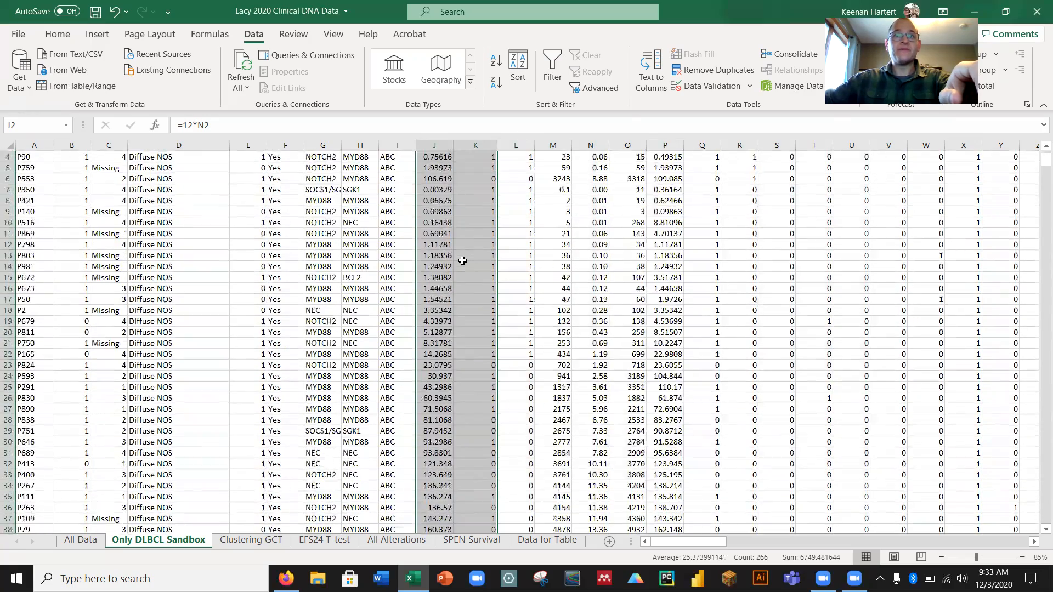
scroll("up", 3)
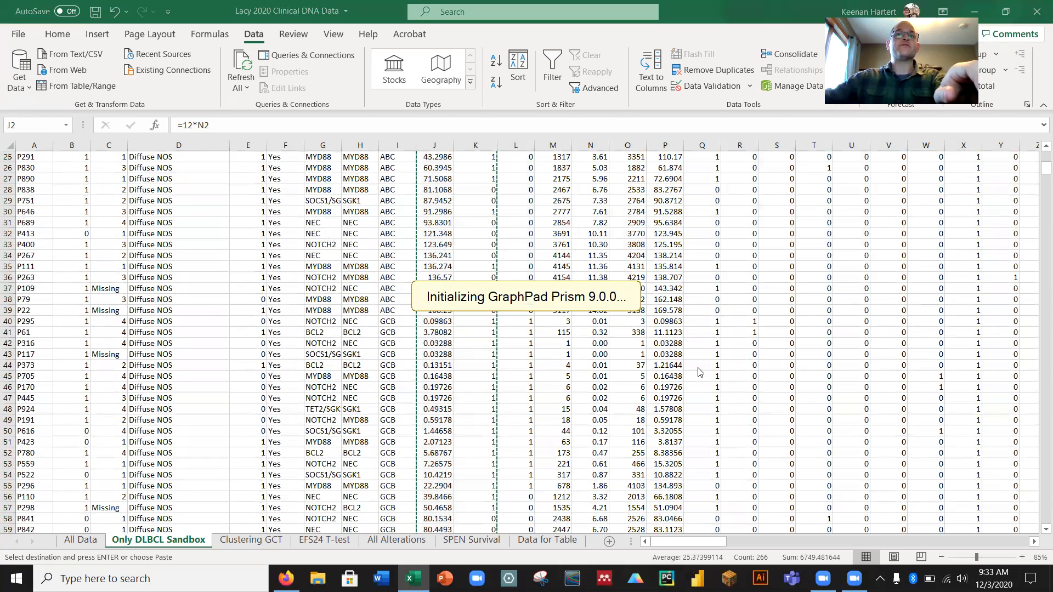
Create a new Survival table for entering your own data instead of tutorial data.
left_click(635, 578)
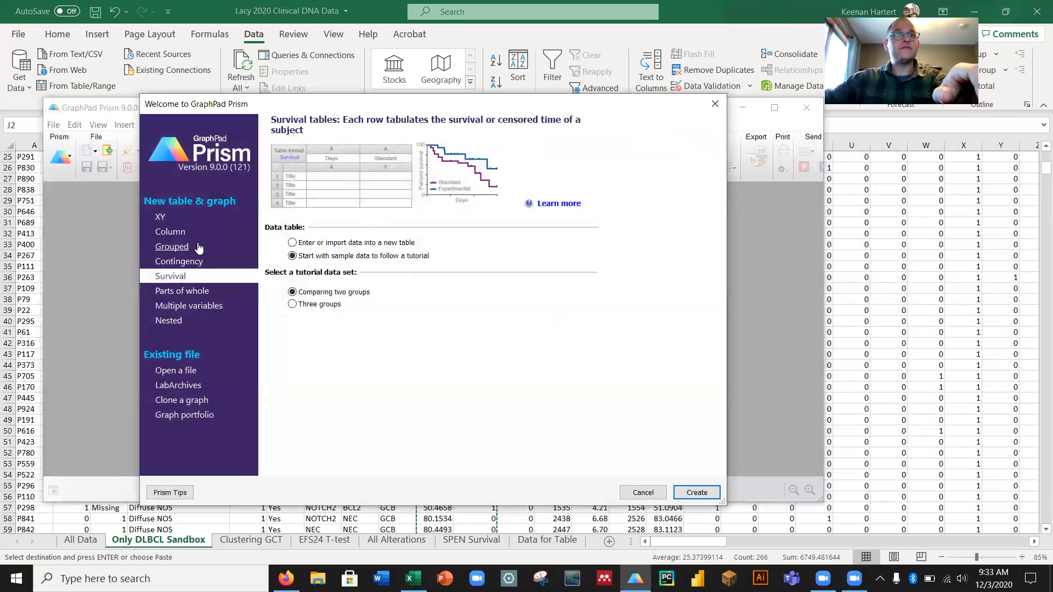
left_click(292, 243)
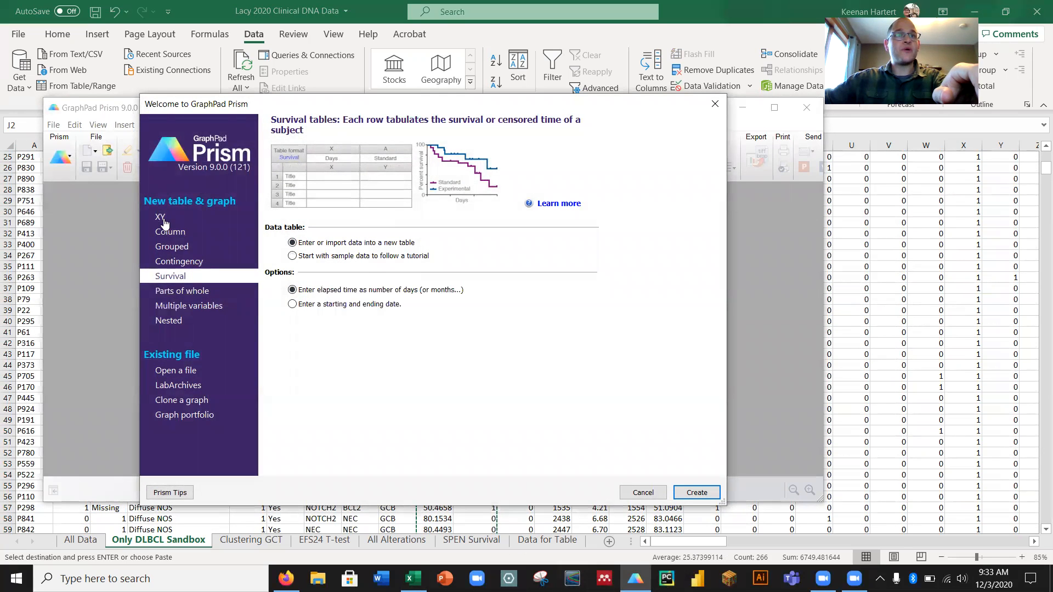
mouse_move(361, 370)
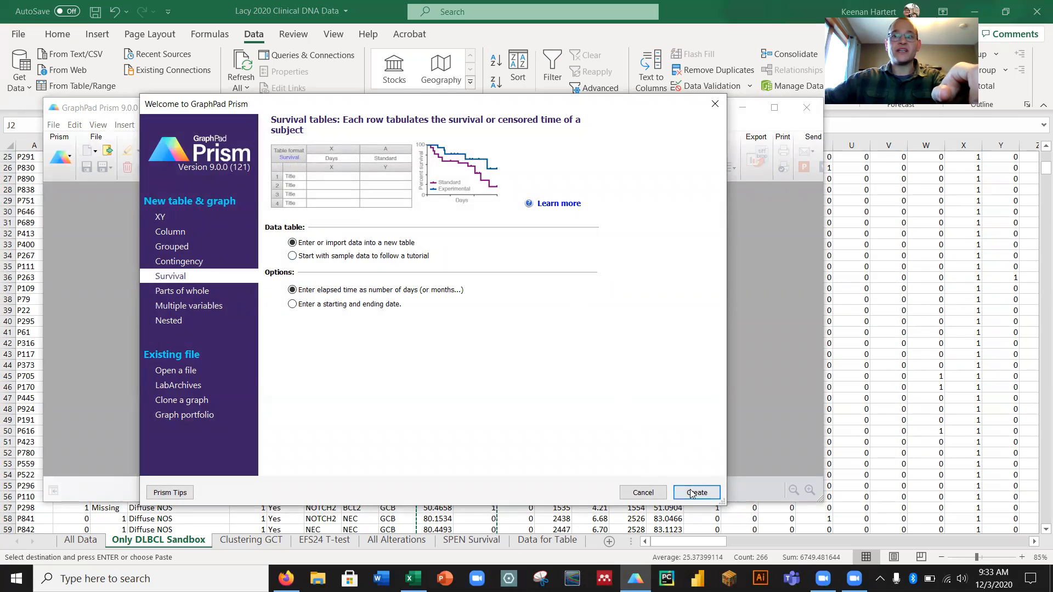
left_click(697, 493)
type("C")
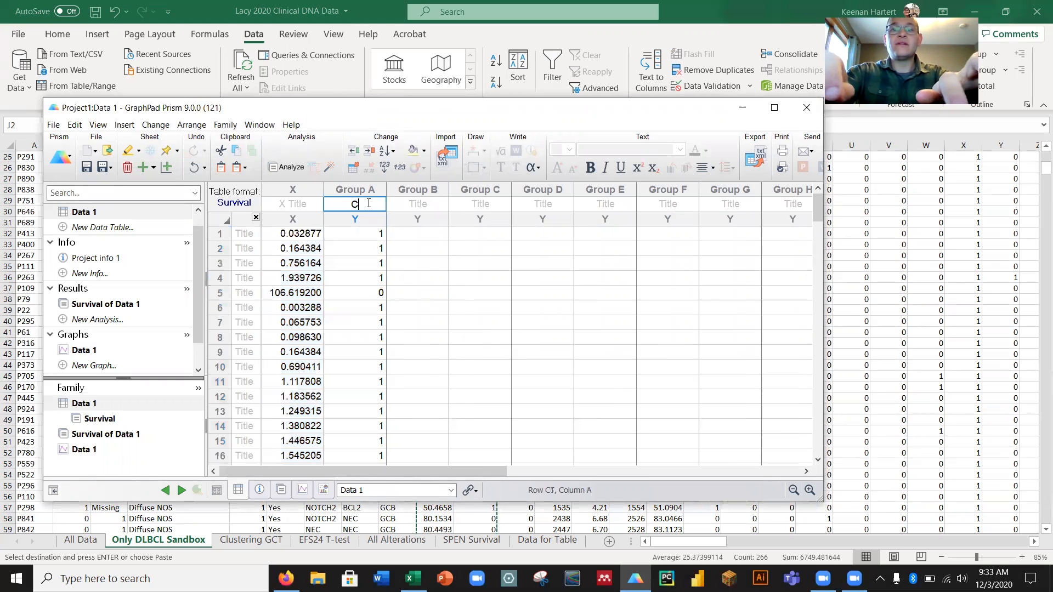
type("DKN2A +")
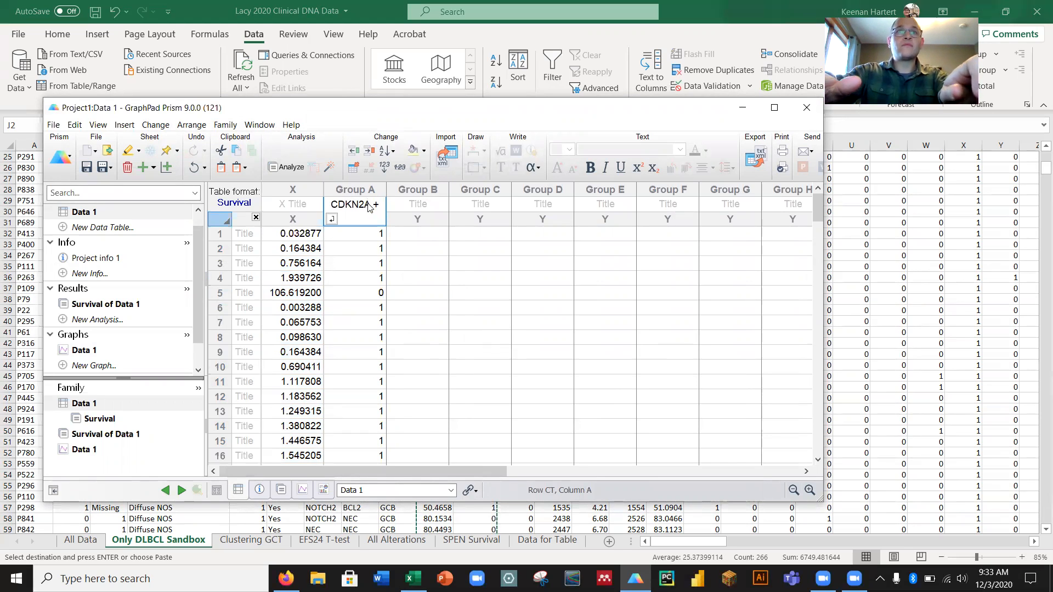
left_click(417, 322)
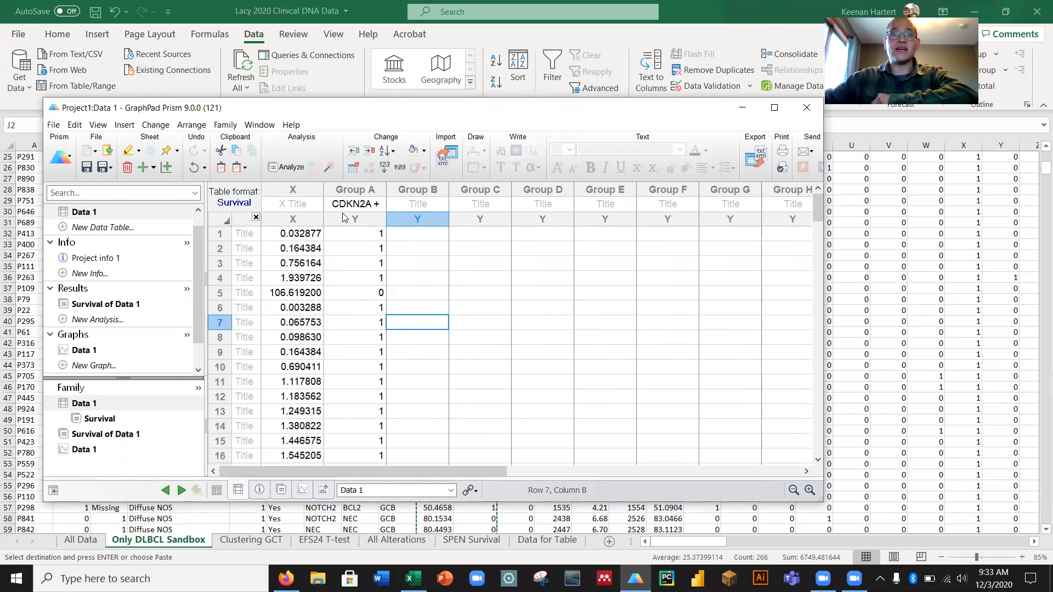
mouse_move(341, 290)
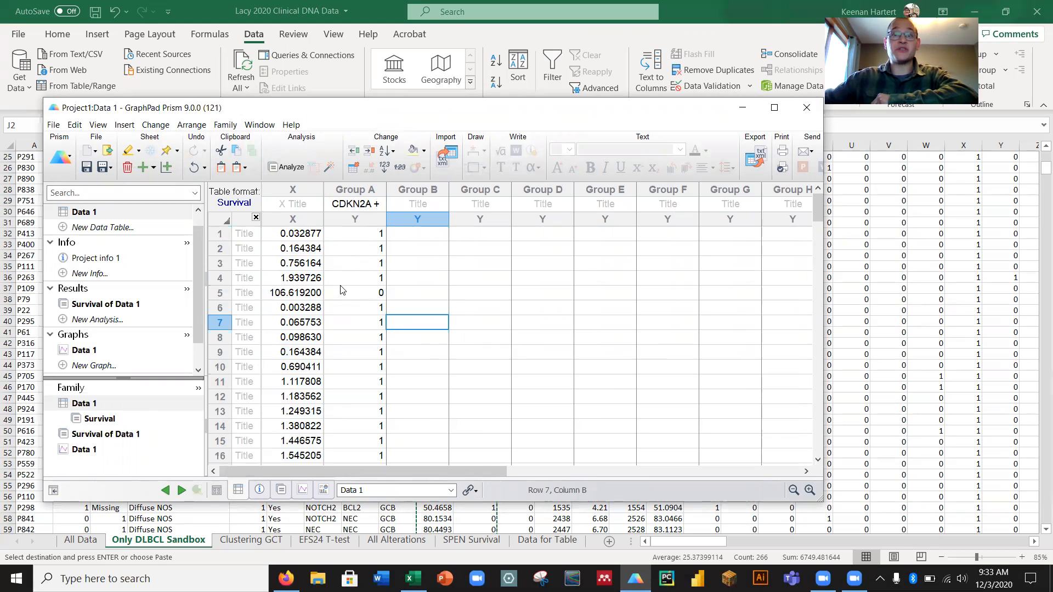
mouse_move(352, 299)
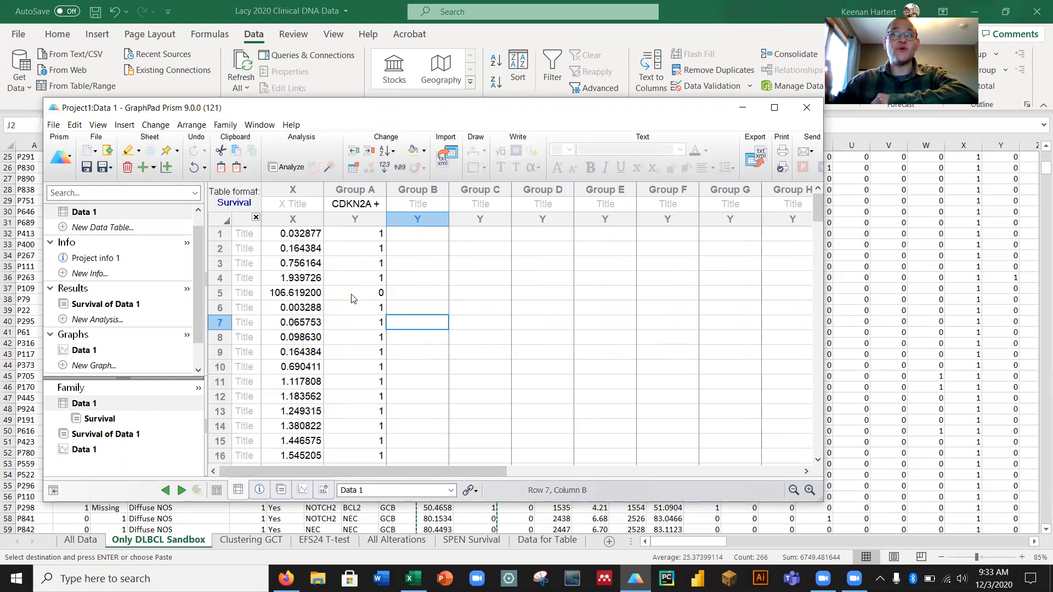
left_click(416, 382)
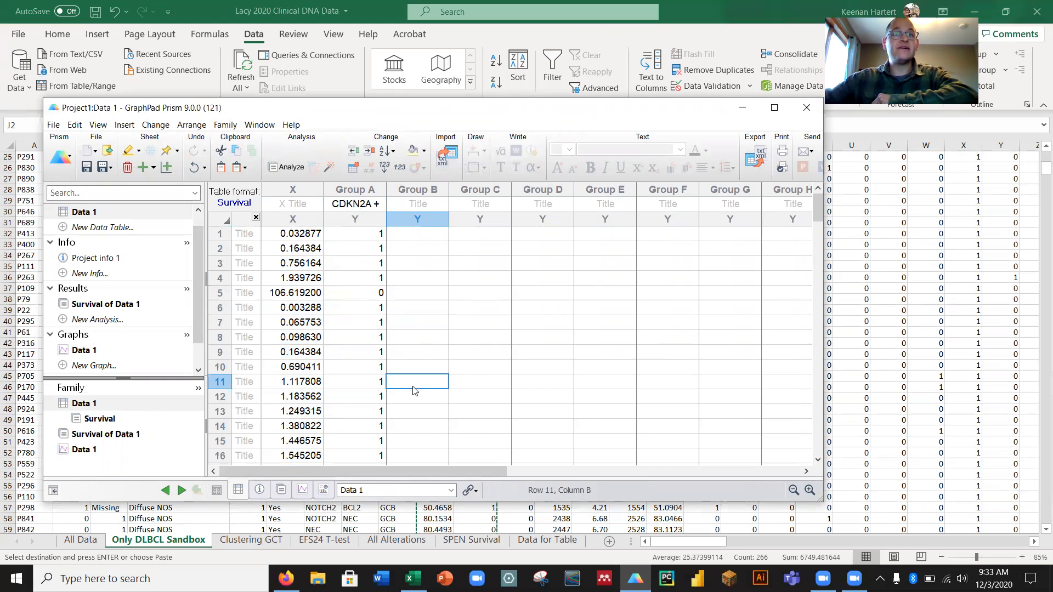
scroll("down", 3)
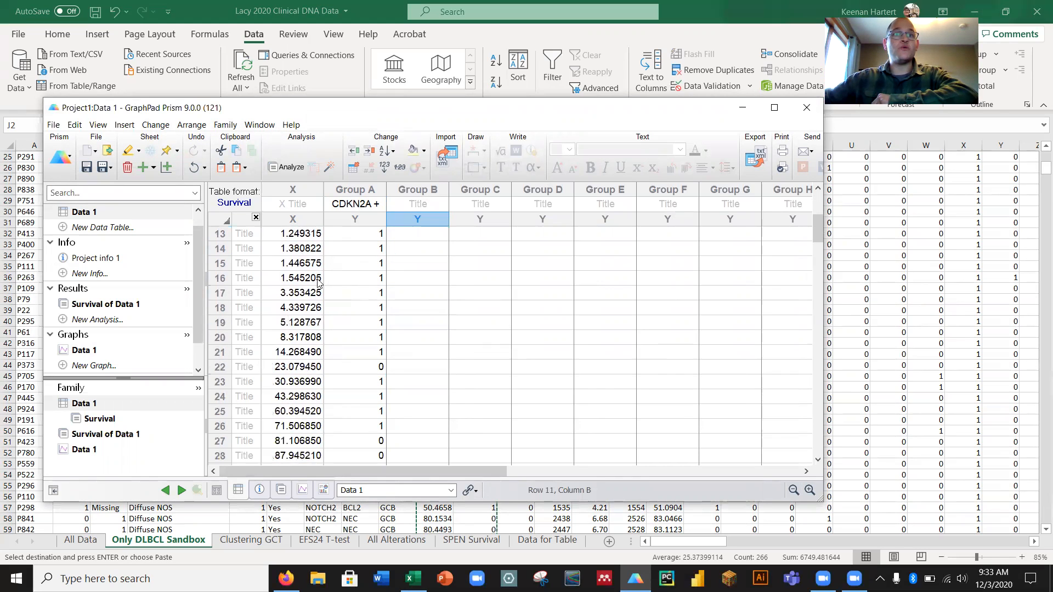
scroll("down", 3)
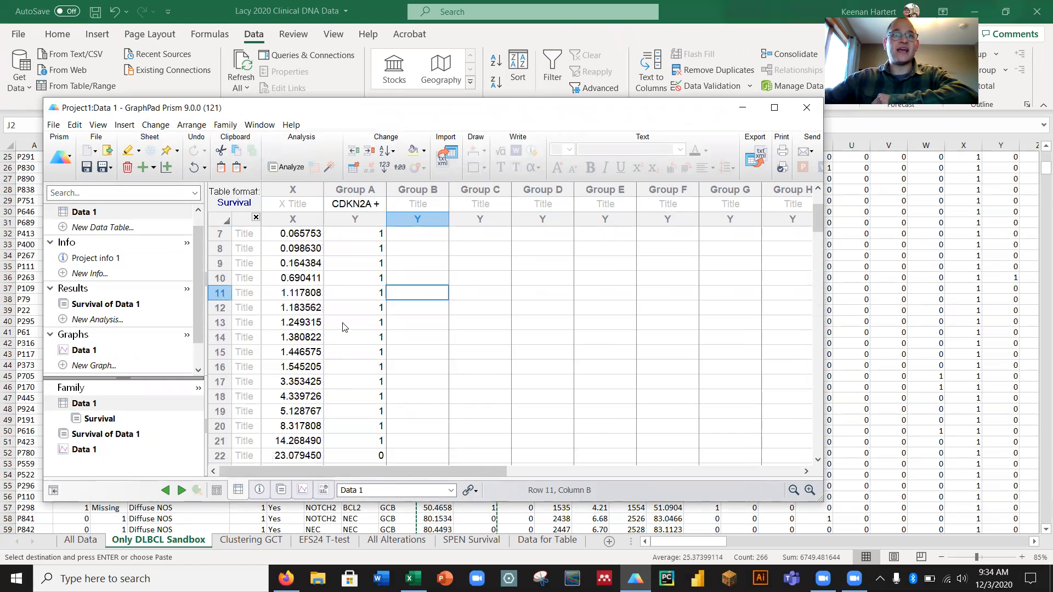
scroll("up", 3)
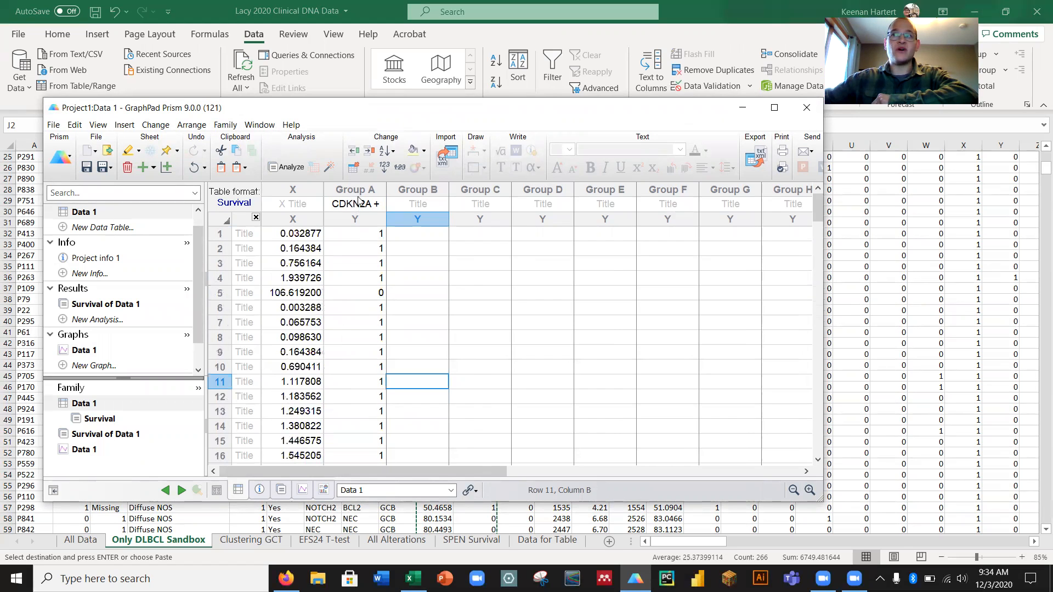
mouse_move(350, 355)
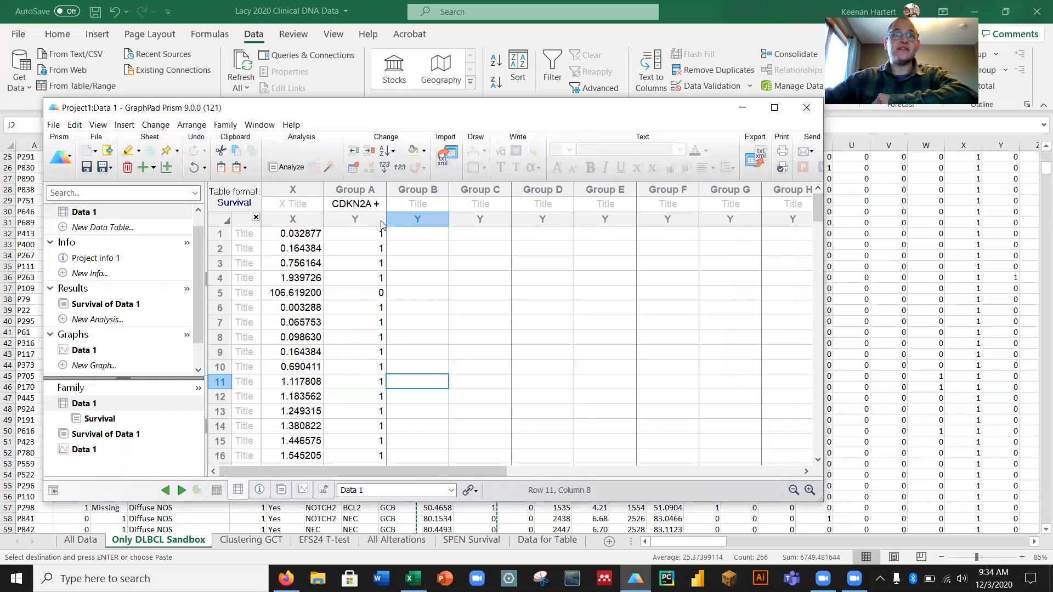
scroll("down", 3)
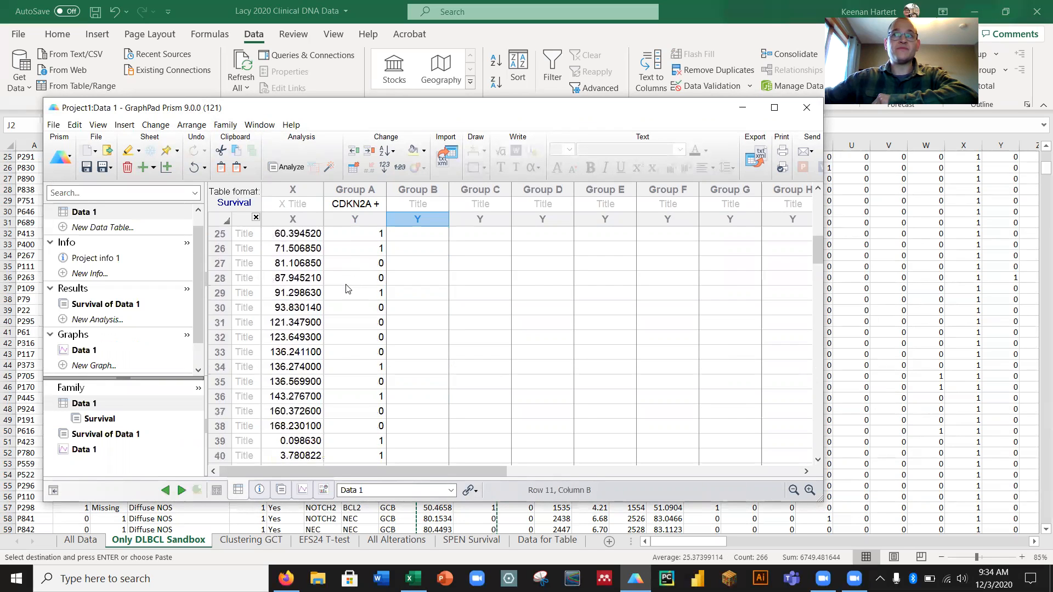
scroll("down", 3)
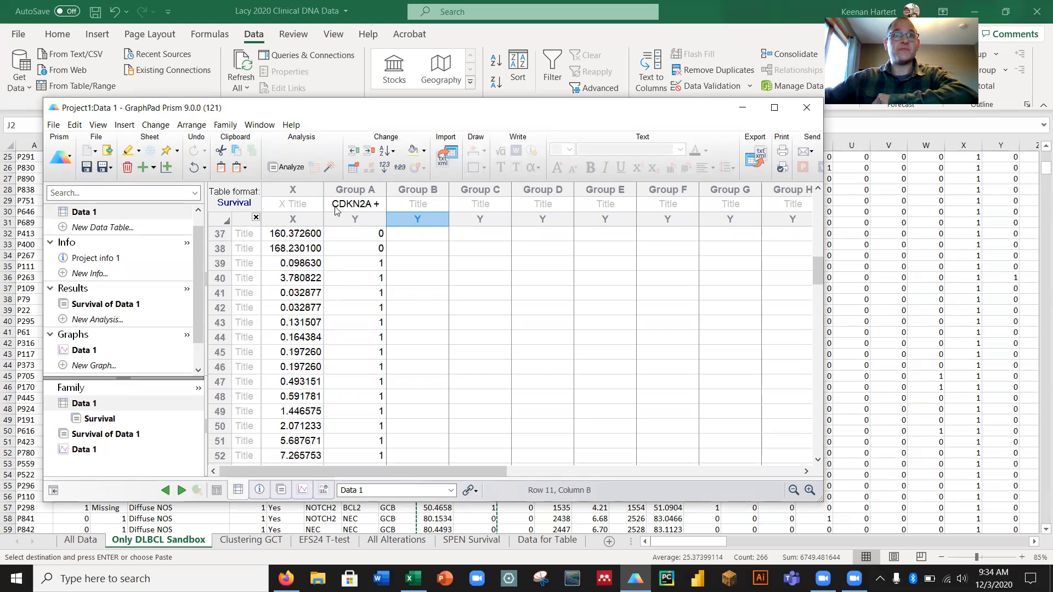
scroll("down", 3)
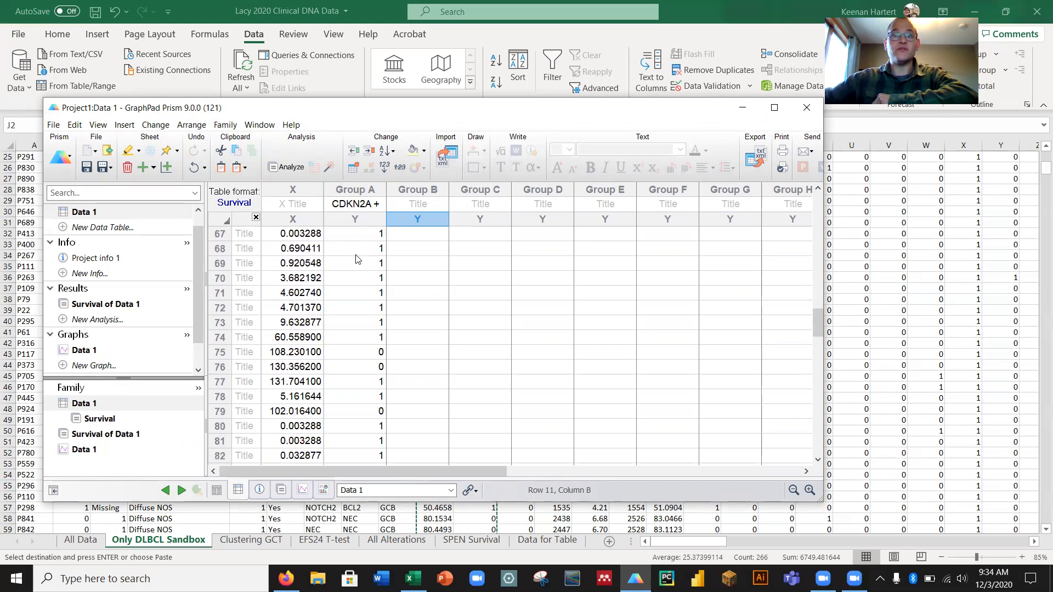
scroll("down", 3)
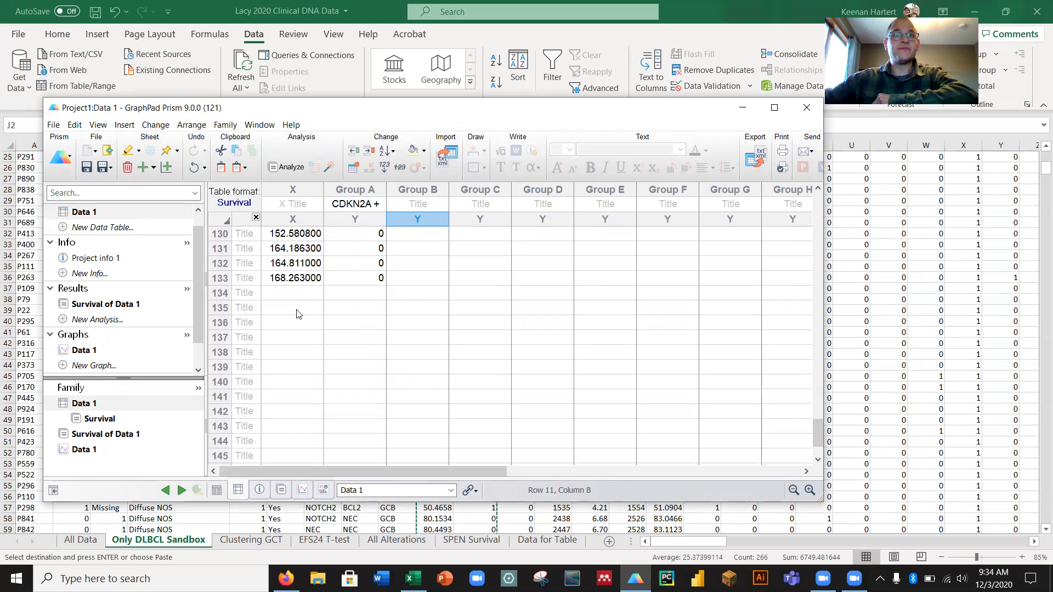
left_click(291, 308)
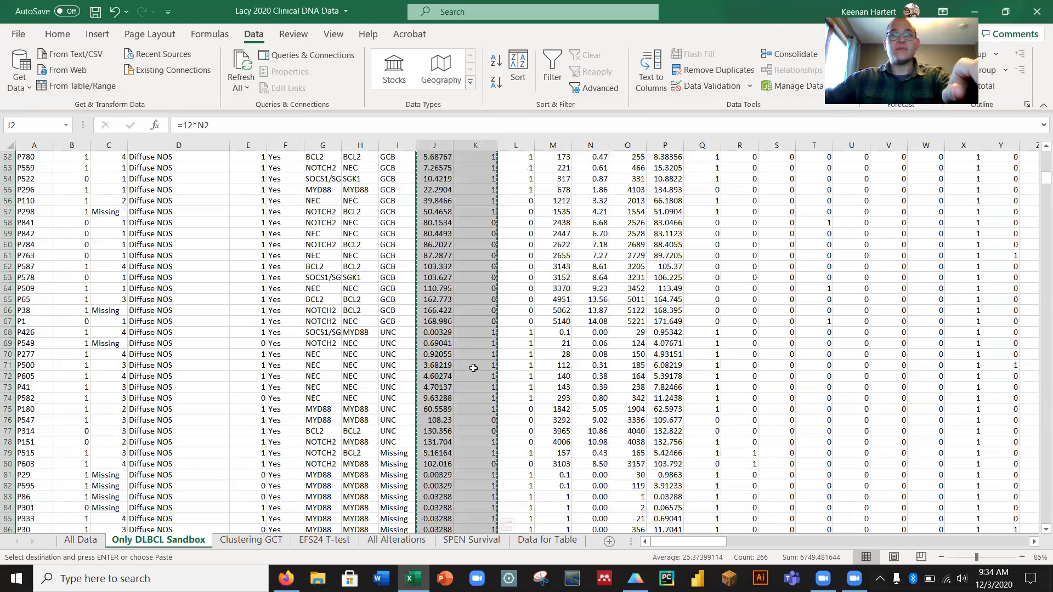
Select the WT group's EFS times in Excel, starting at J135.
scroll("down", 3)
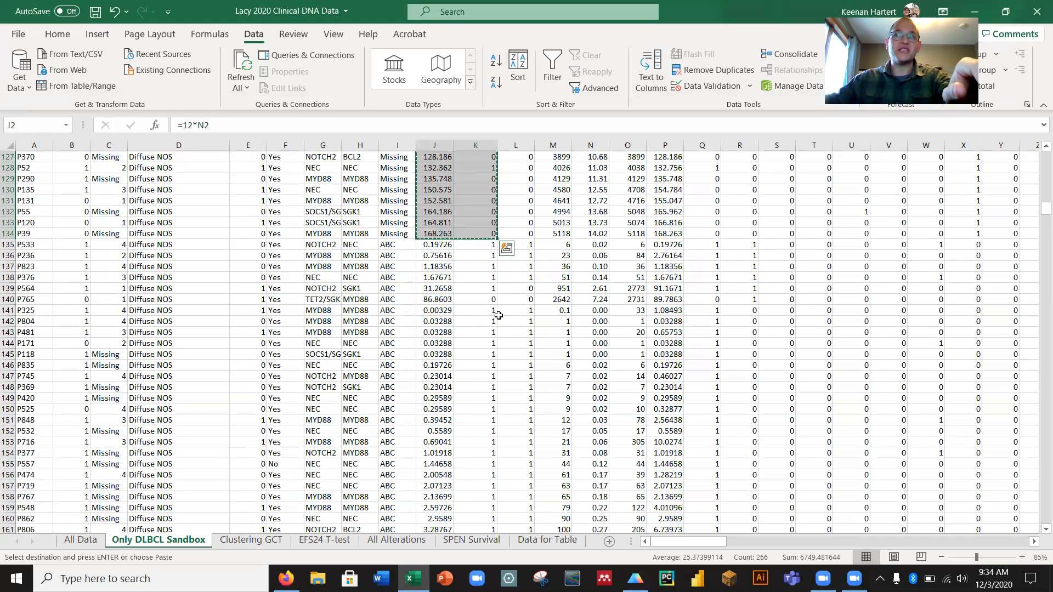
left_click(434, 243)
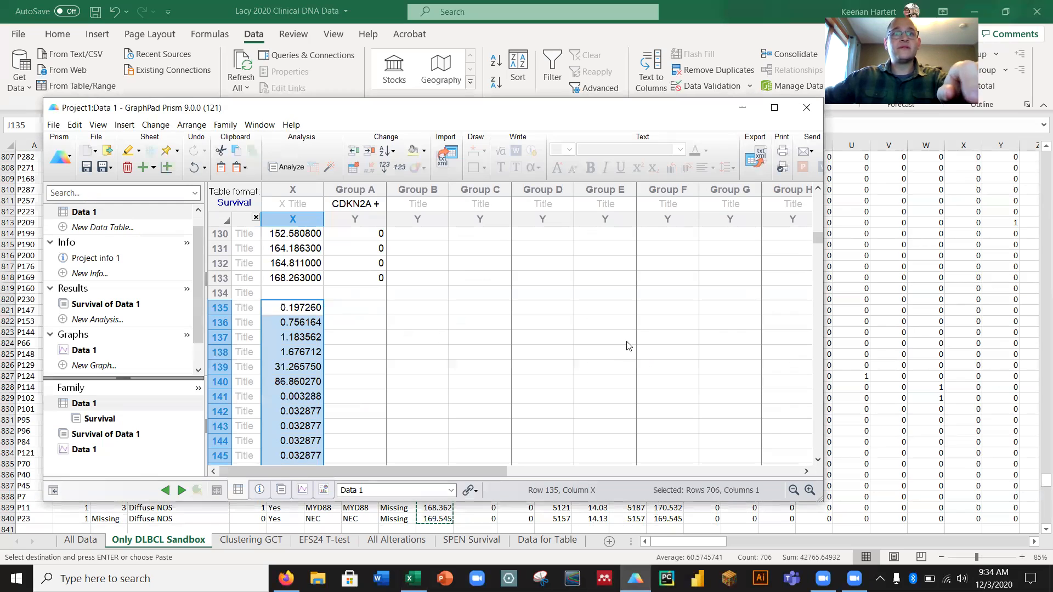
mouse_move(305, 309)
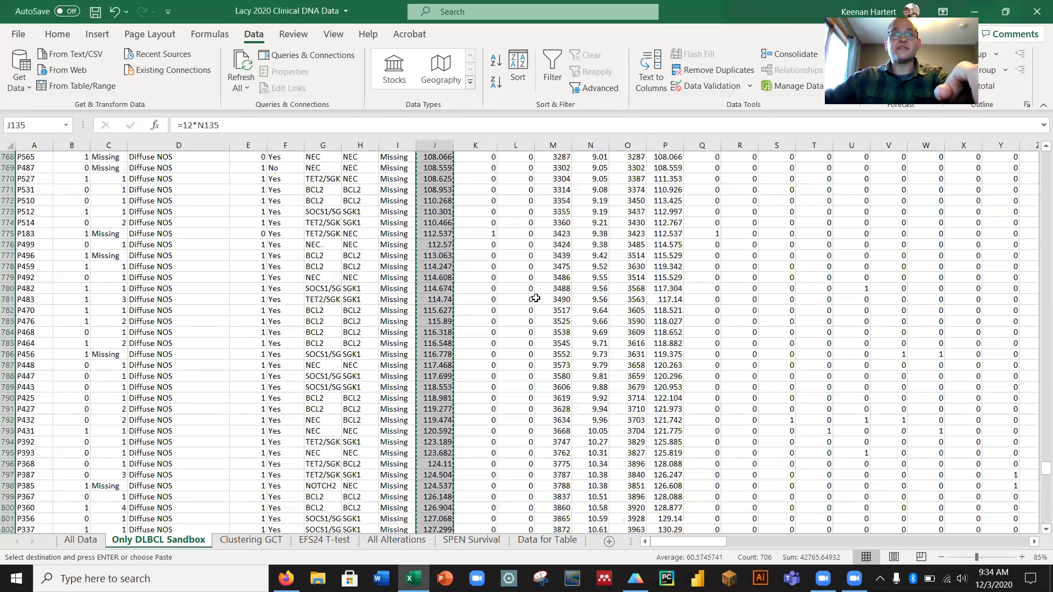
Return to the Prism table and place the second group's event statuses in Group B.
scroll("up", 3)
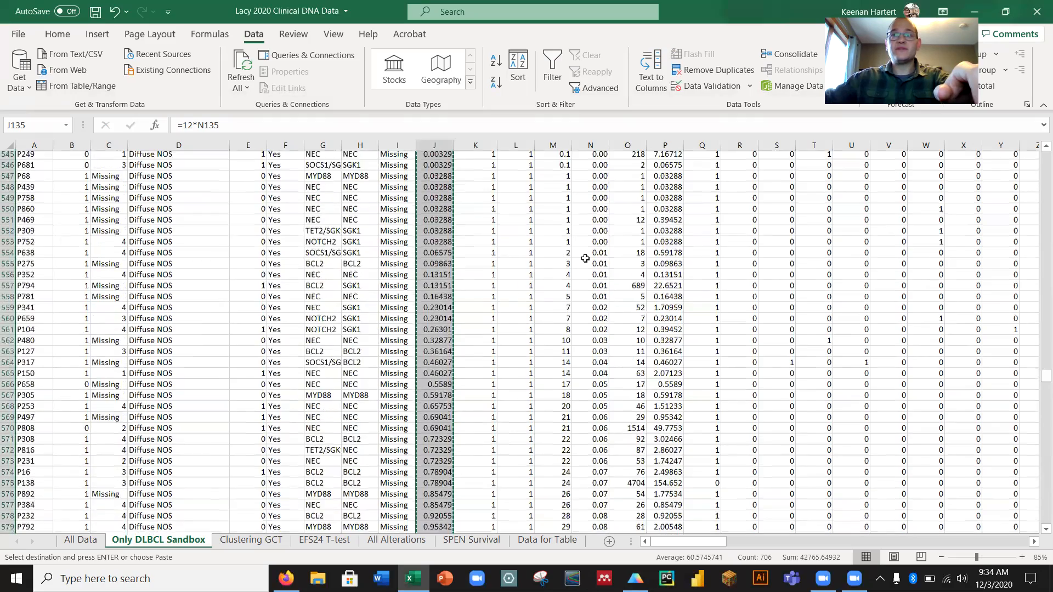
scroll("up", 3)
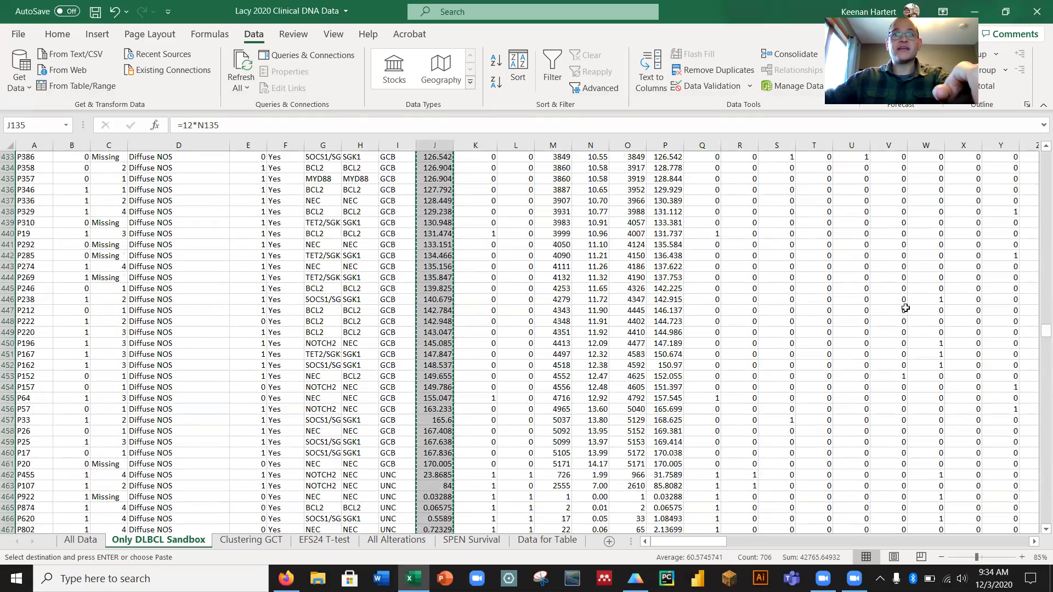
scroll("up", 3)
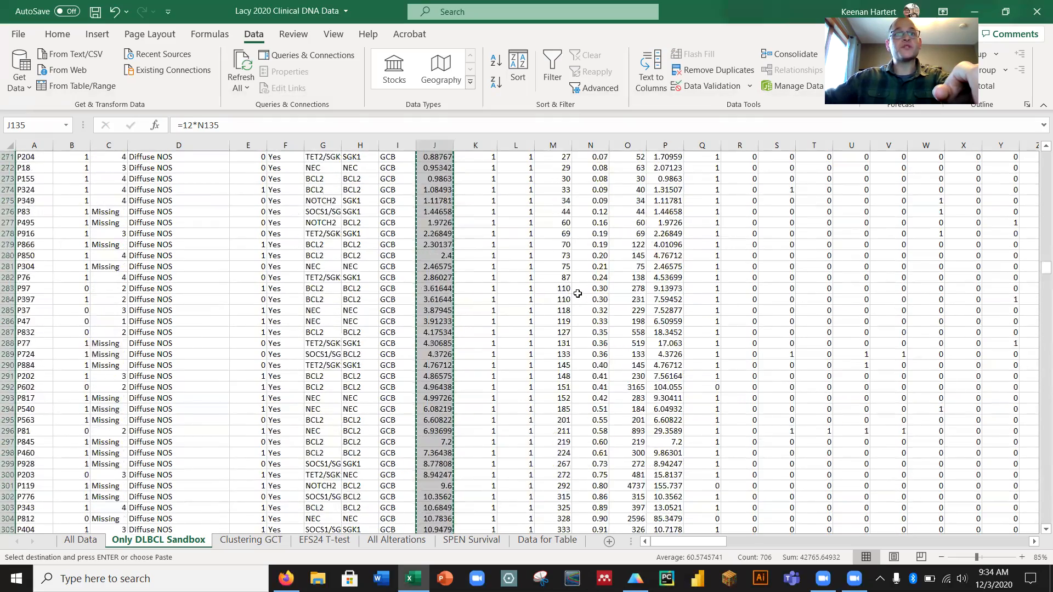
scroll("up", 3)
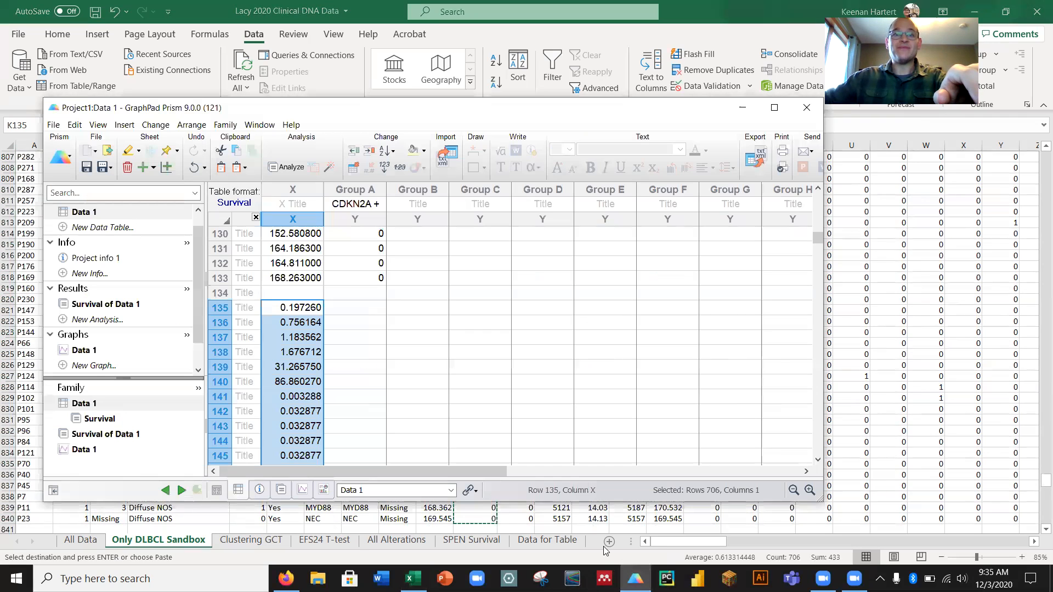
left_click(416, 307)
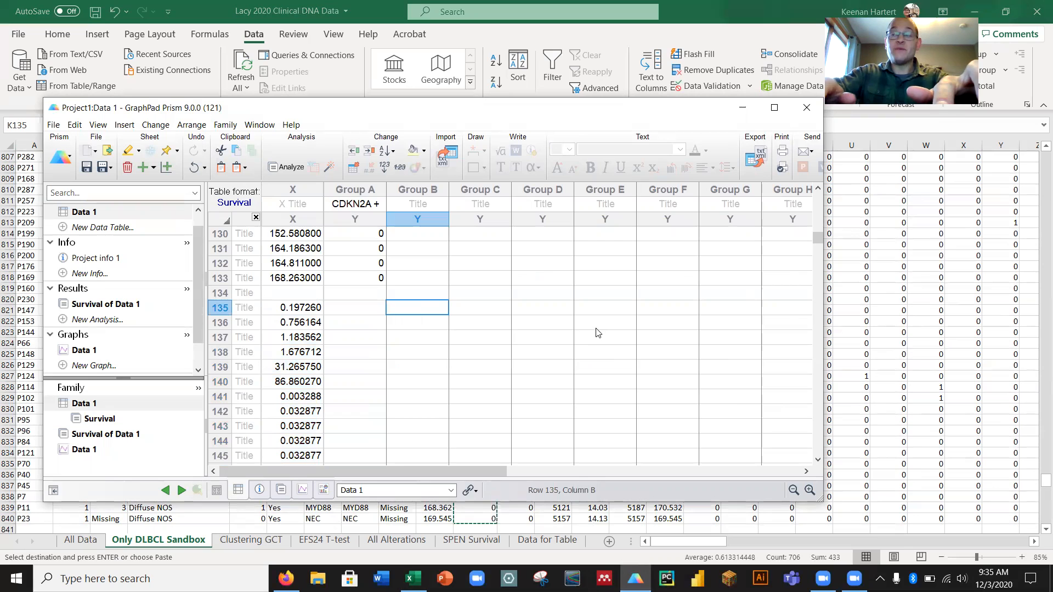
left_click(355, 308)
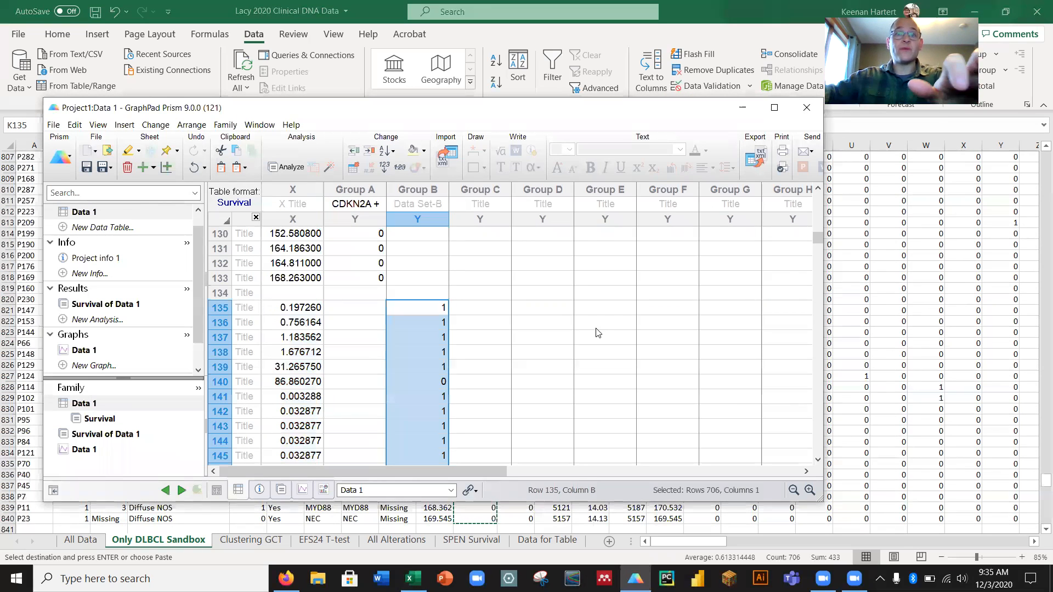
Name the second group 'WT' and scroll through the table to check the values.
left_click(417, 204)
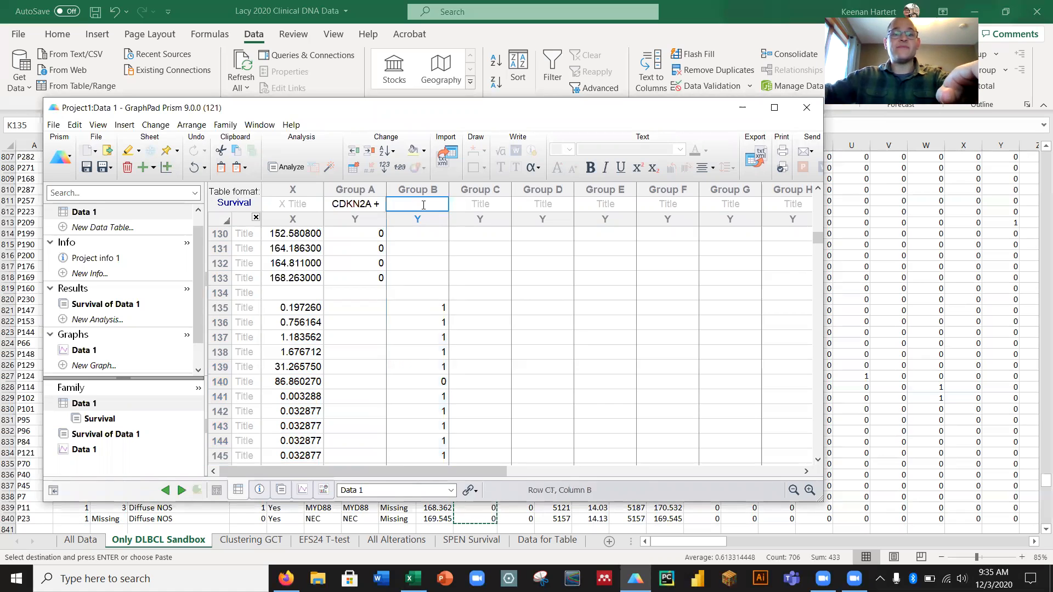
type("WT")
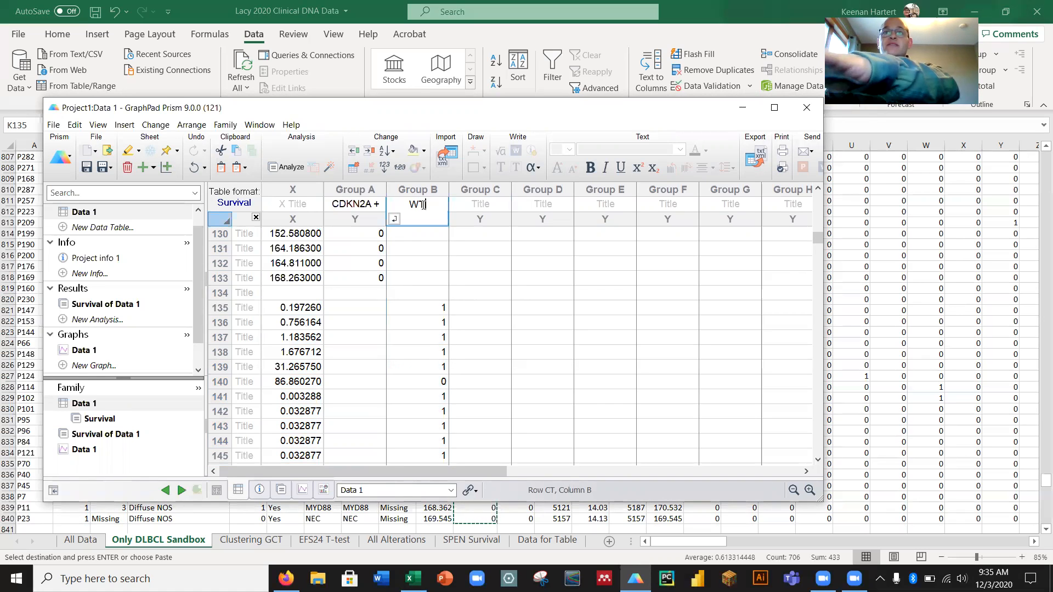
left_click(479, 337)
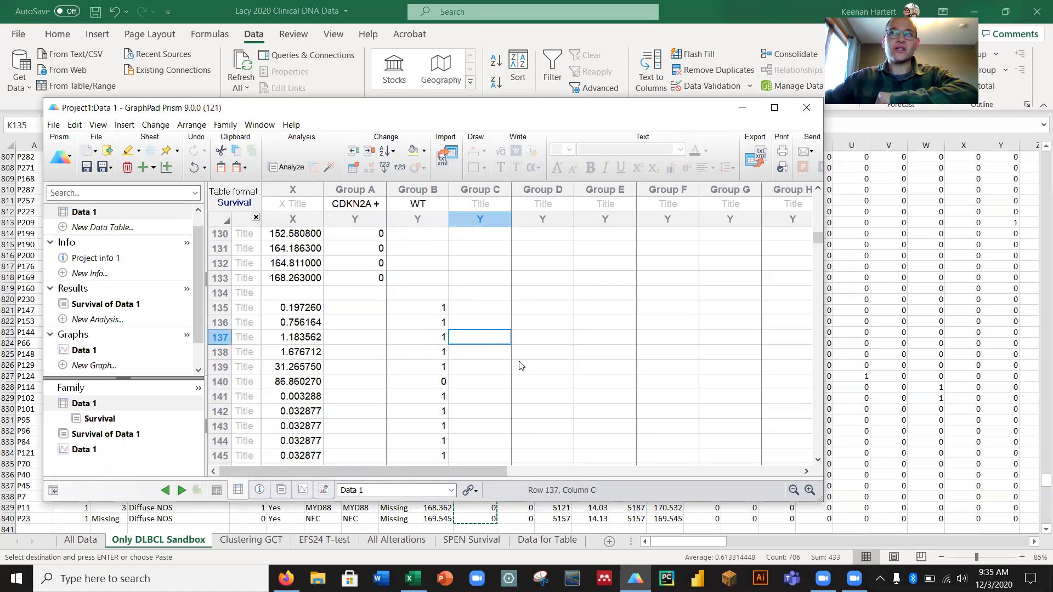
mouse_move(334, 341)
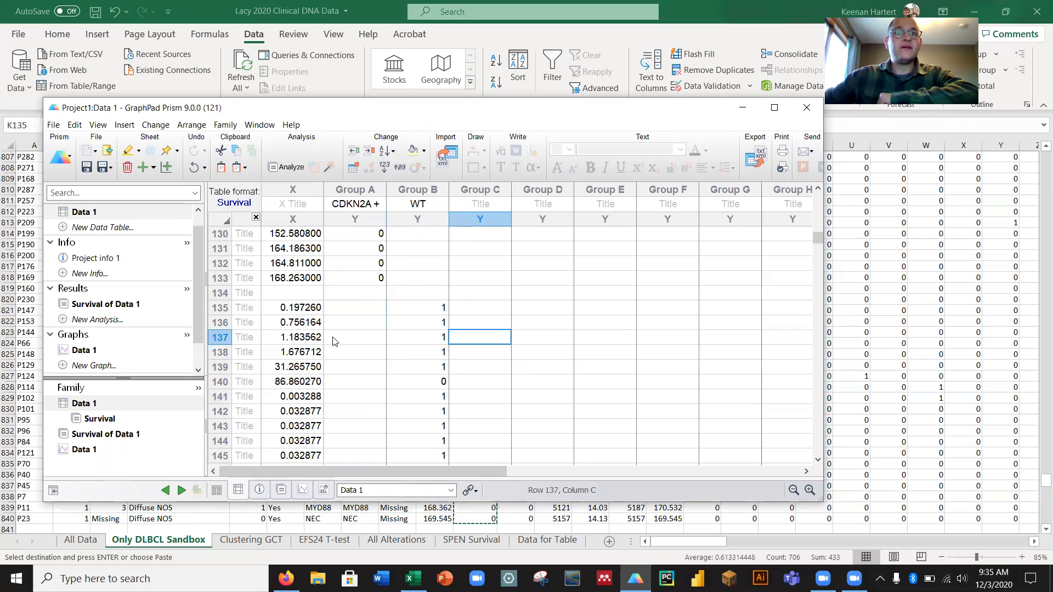
scroll("up", 3)
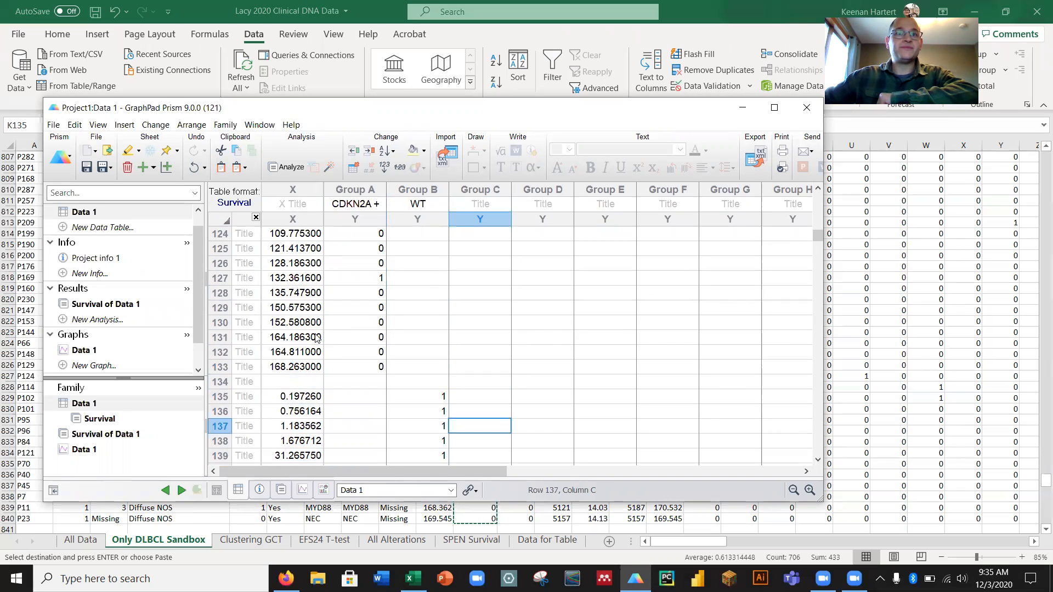
scroll("down", 3)
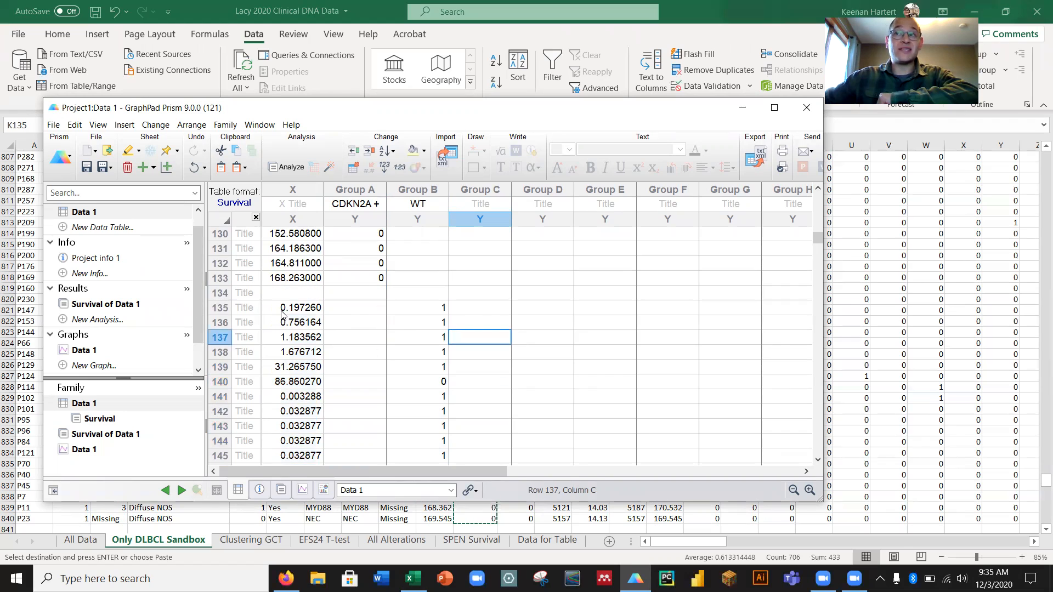
mouse_move(308, 292)
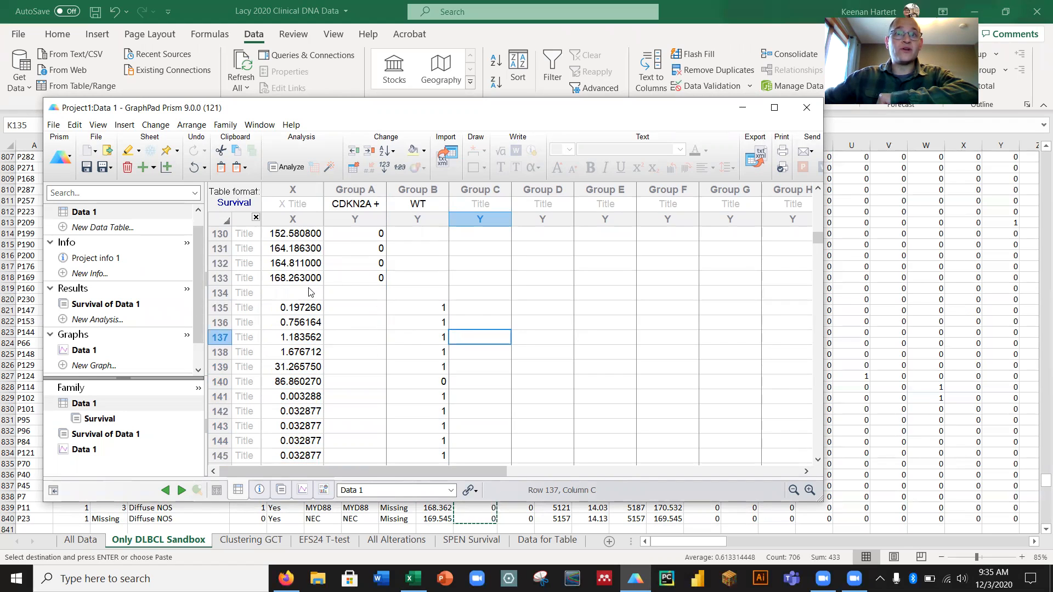
mouse_move(317, 209)
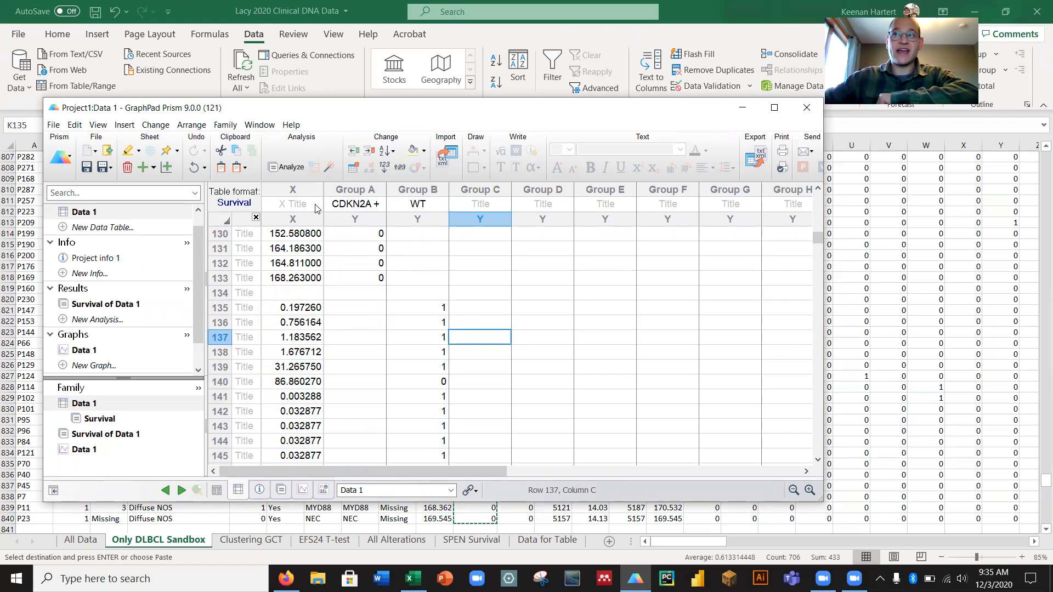
mouse_move(292, 235)
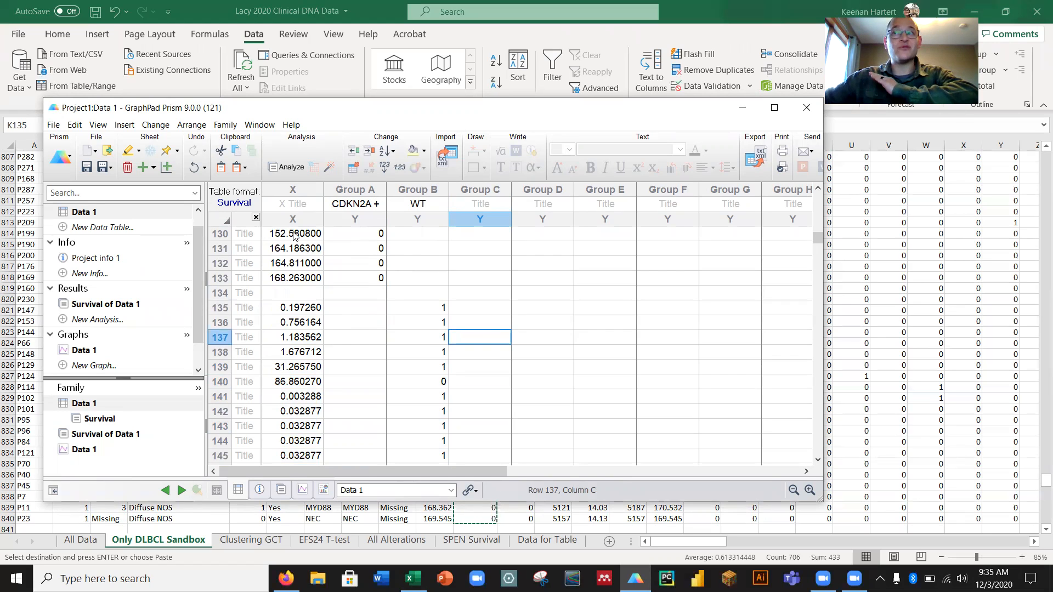
scroll("down", 3)
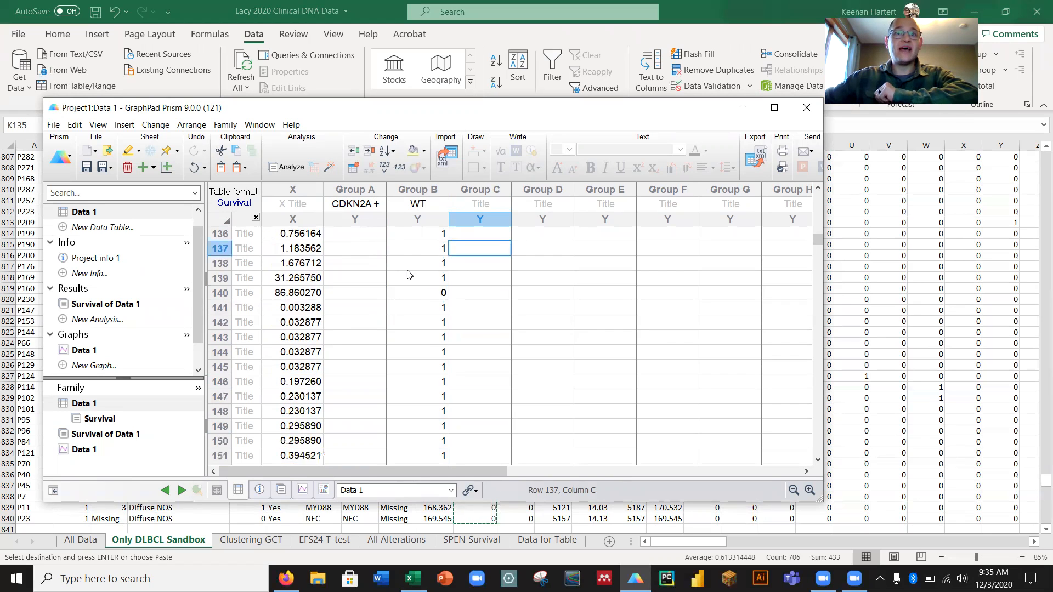
scroll("down", 3)
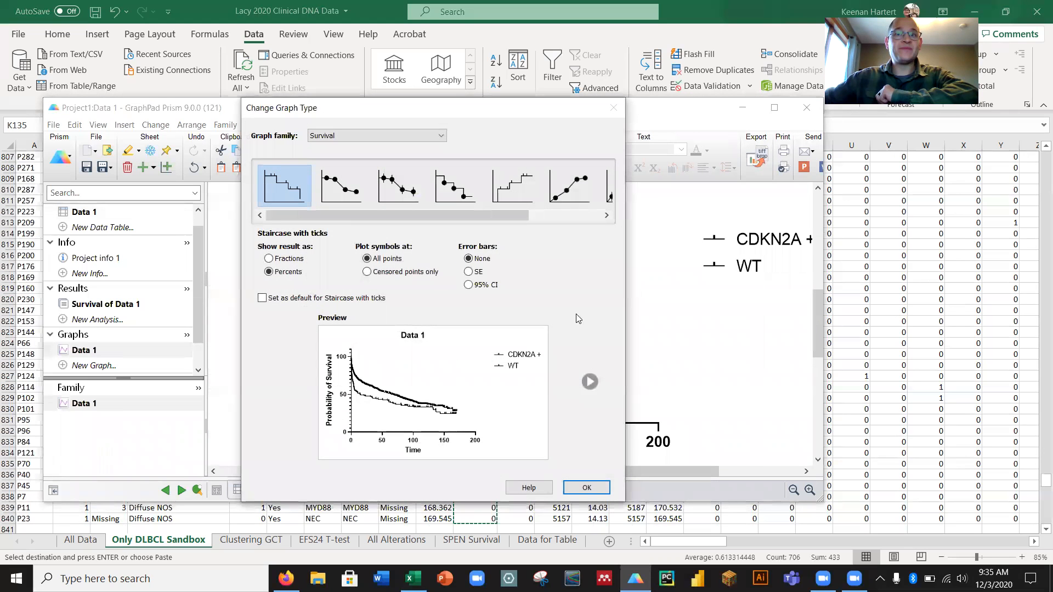
Set error bars to 95% CI, apply, and select the CDKN2A + legend entry.
left_click(469, 285)
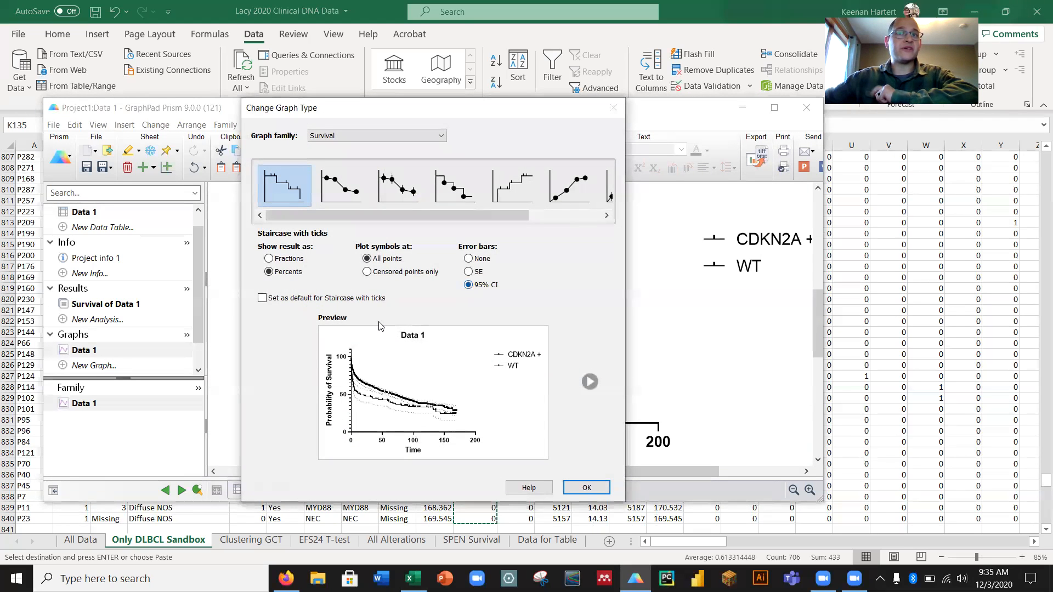
mouse_move(558, 485)
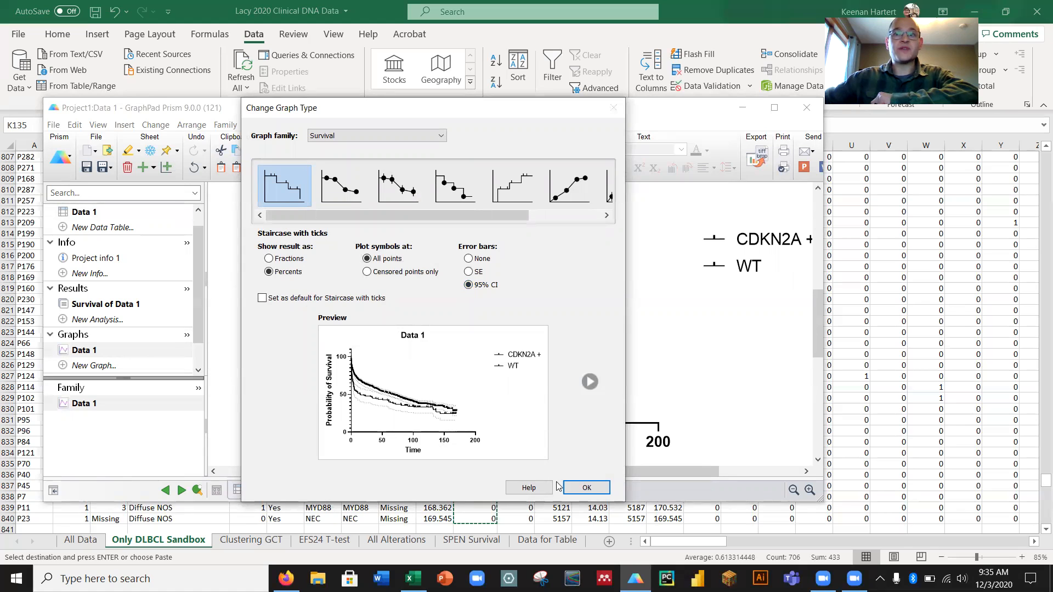
left_click(585, 487)
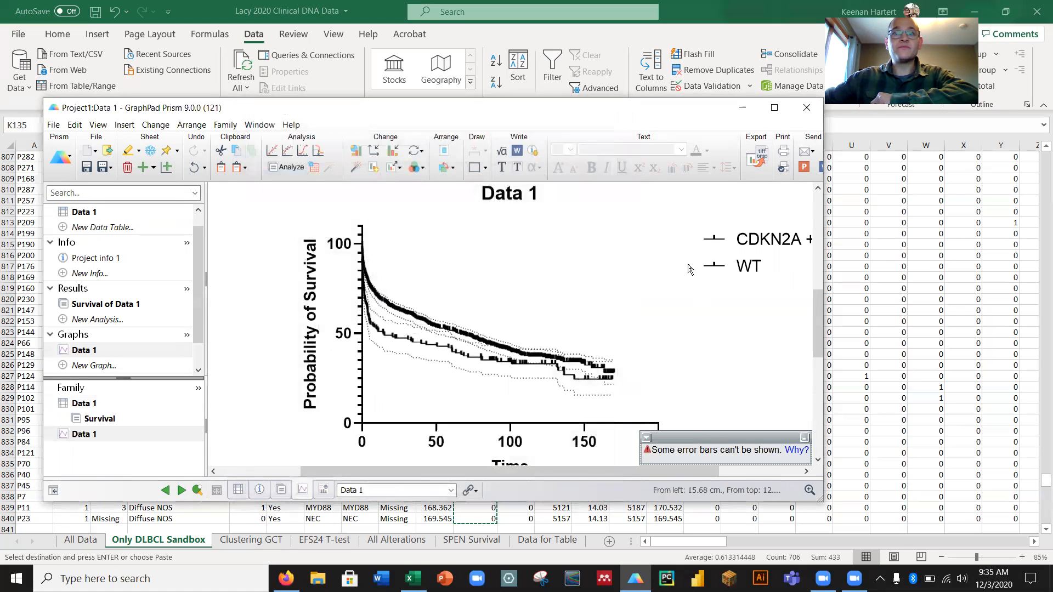
left_click(714, 238)
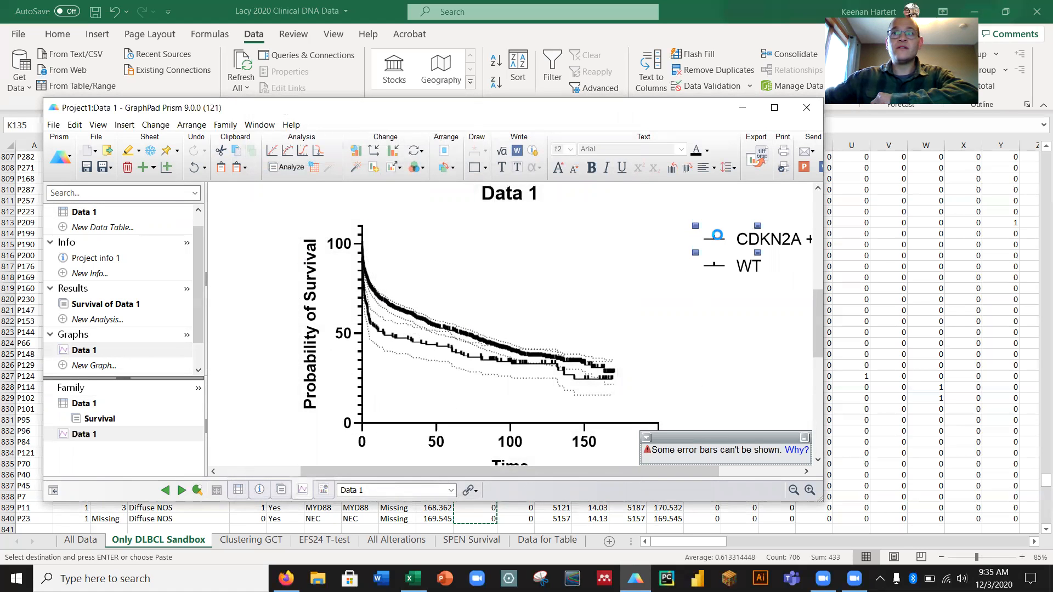
Color the CDKN2A + curve red in Format Graph.
left_click(361, 236)
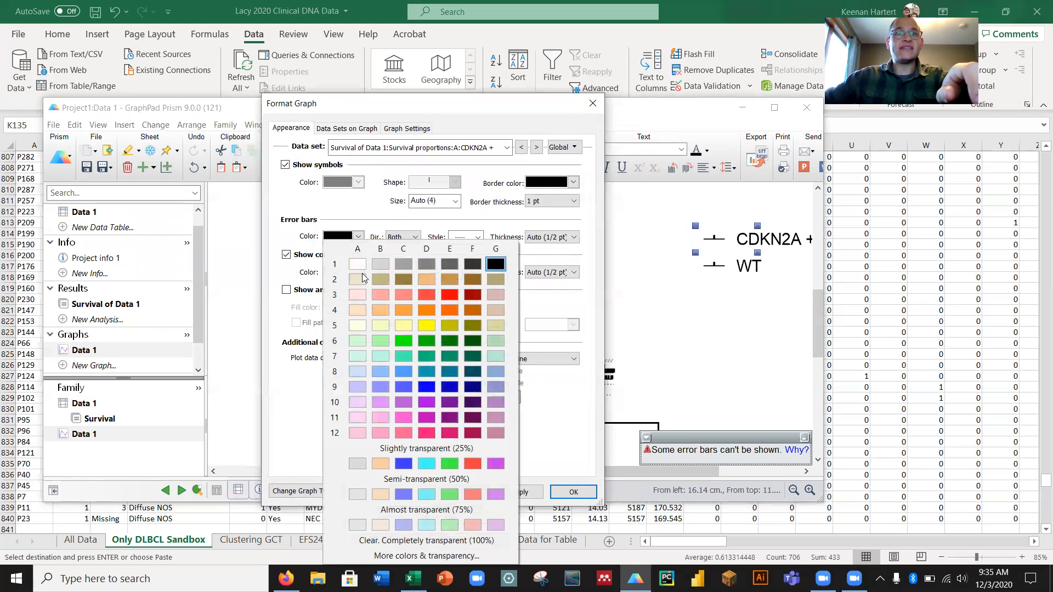
left_click(572, 493)
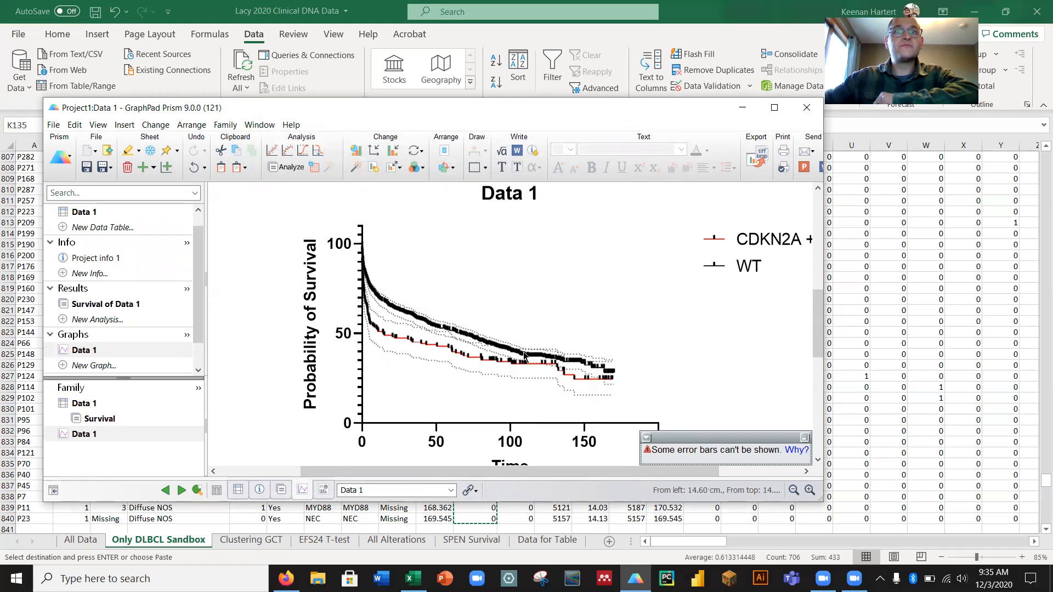
mouse_move(362, 296)
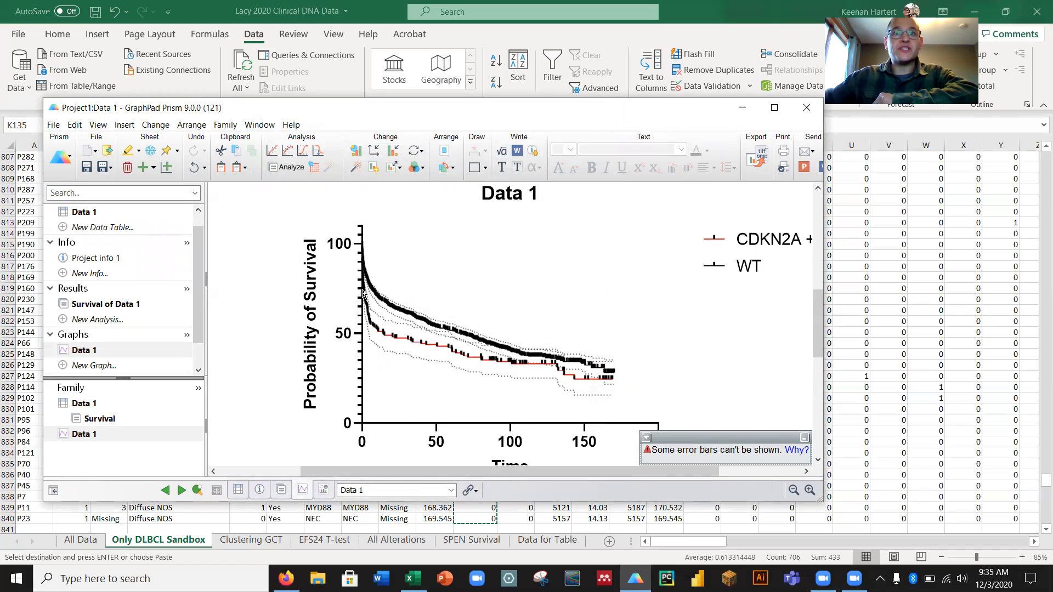
mouse_move(482, 362)
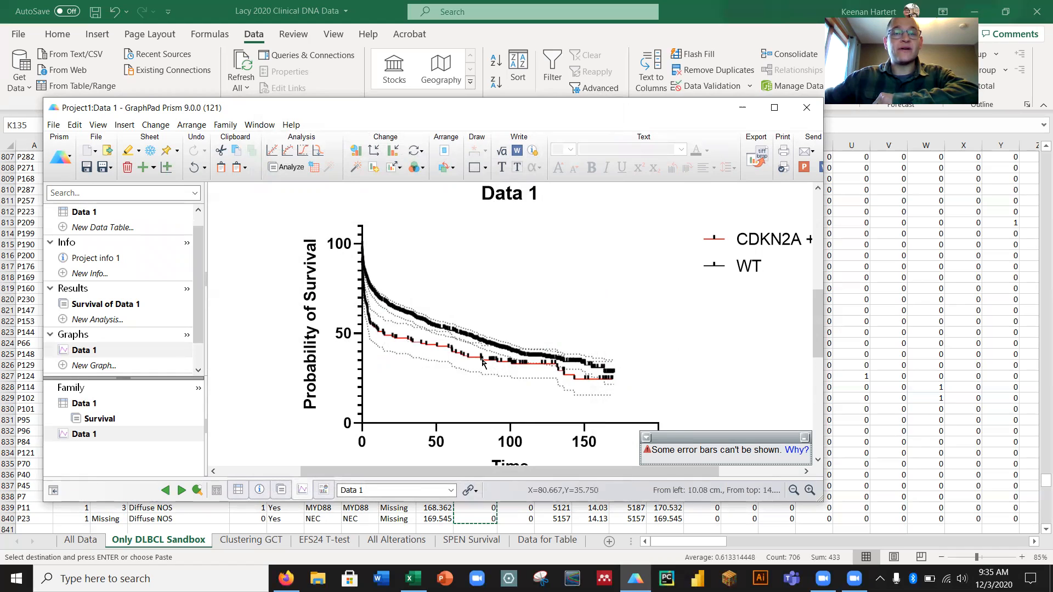
mouse_move(480, 406)
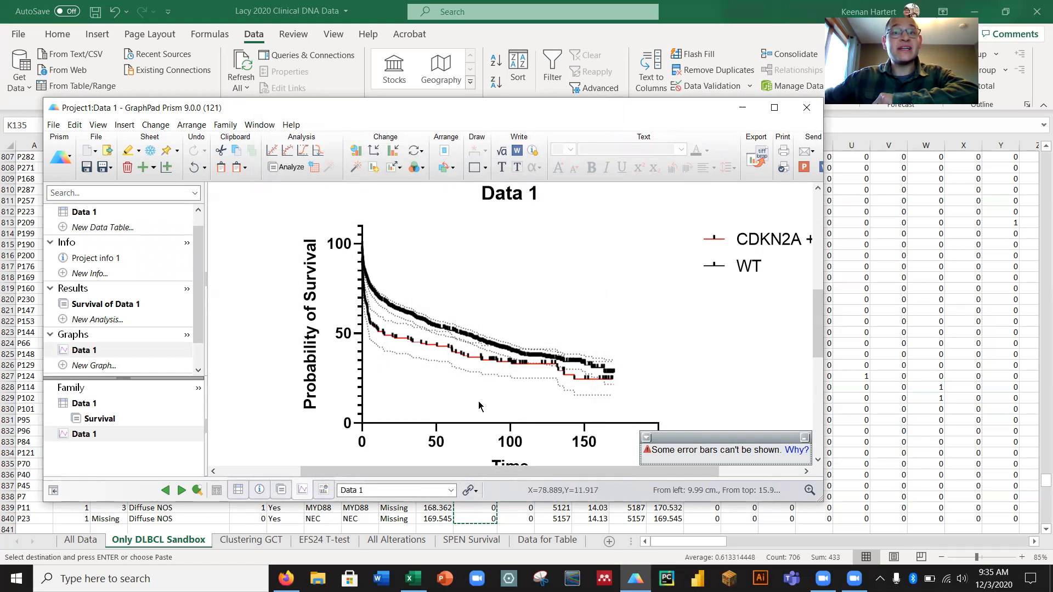
mouse_move(377, 336)
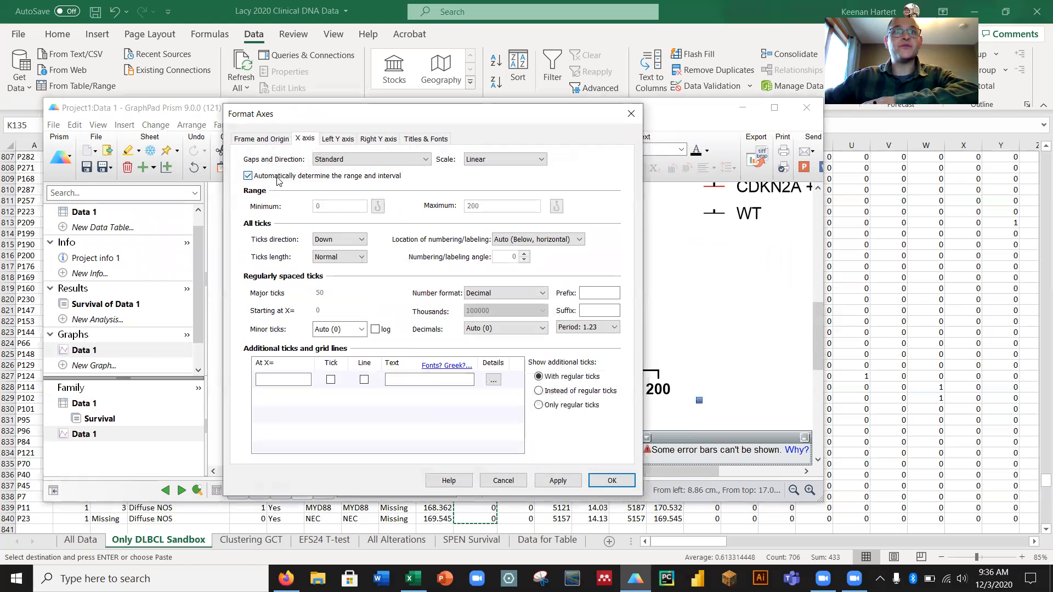
Turn off automatic X-axis range and set major ticks every 24 months with minor ticks.
left_click(248, 176)
type("24")
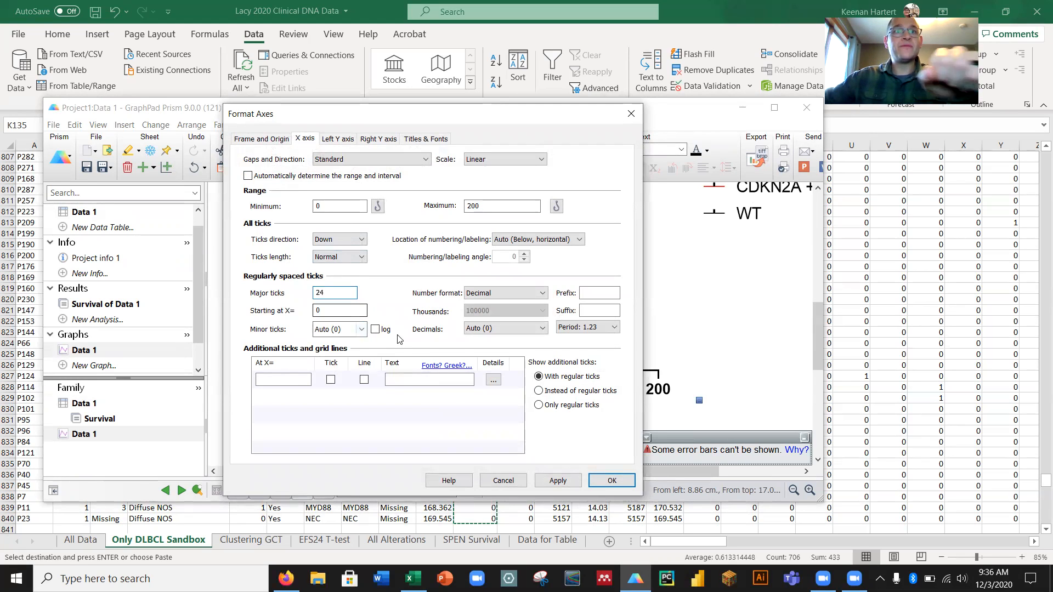
left_click(364, 329)
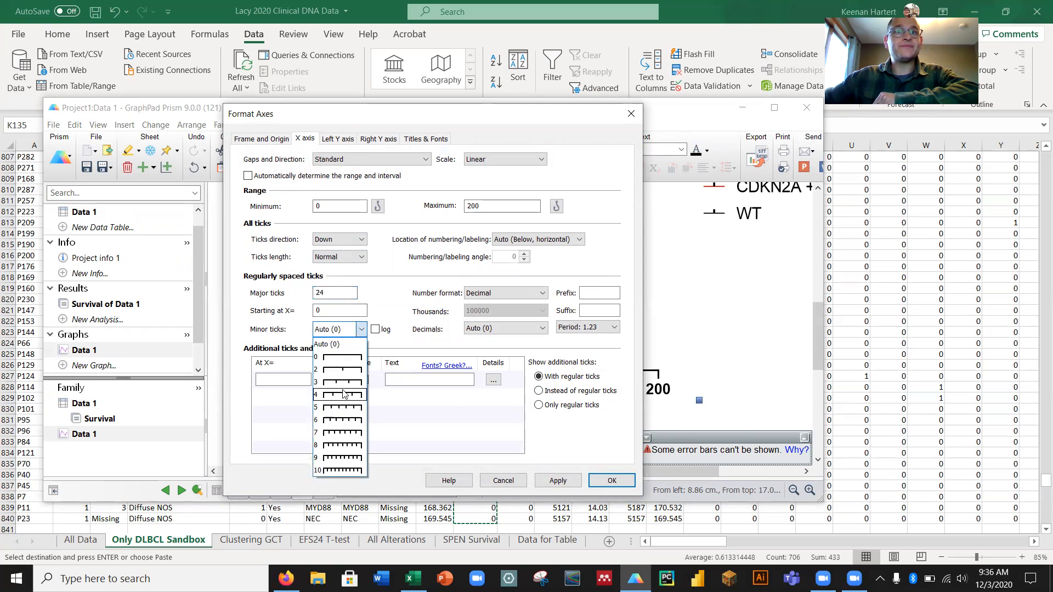
left_click(610, 481)
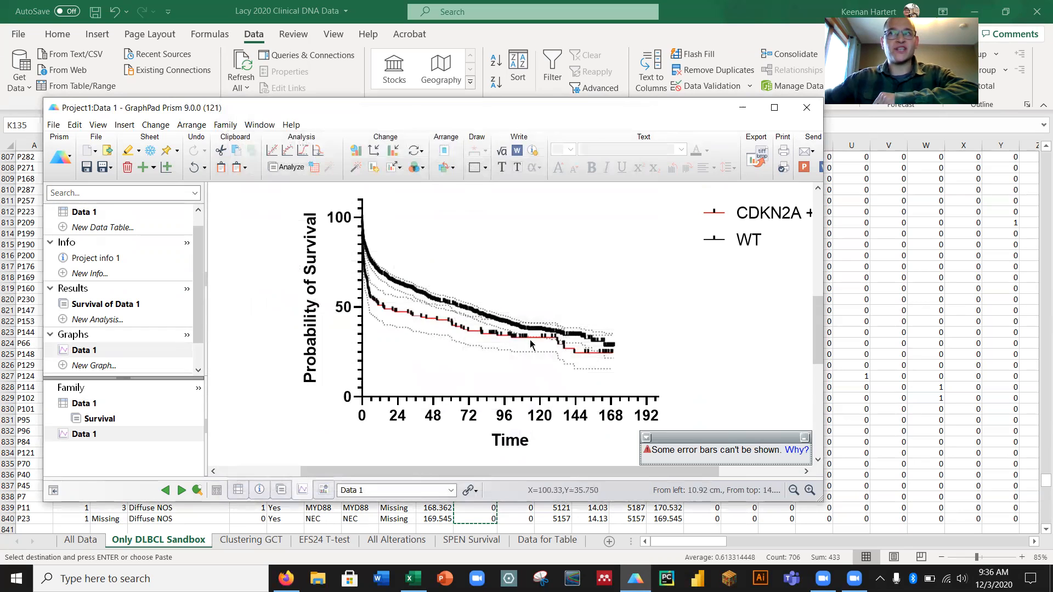
mouse_move(400, 337)
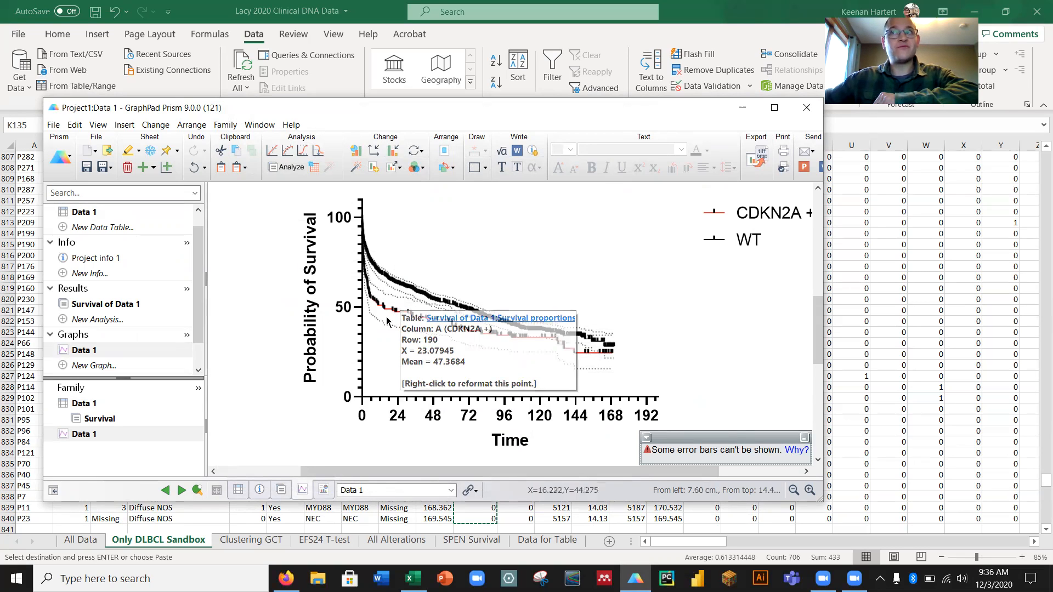
mouse_move(406, 289)
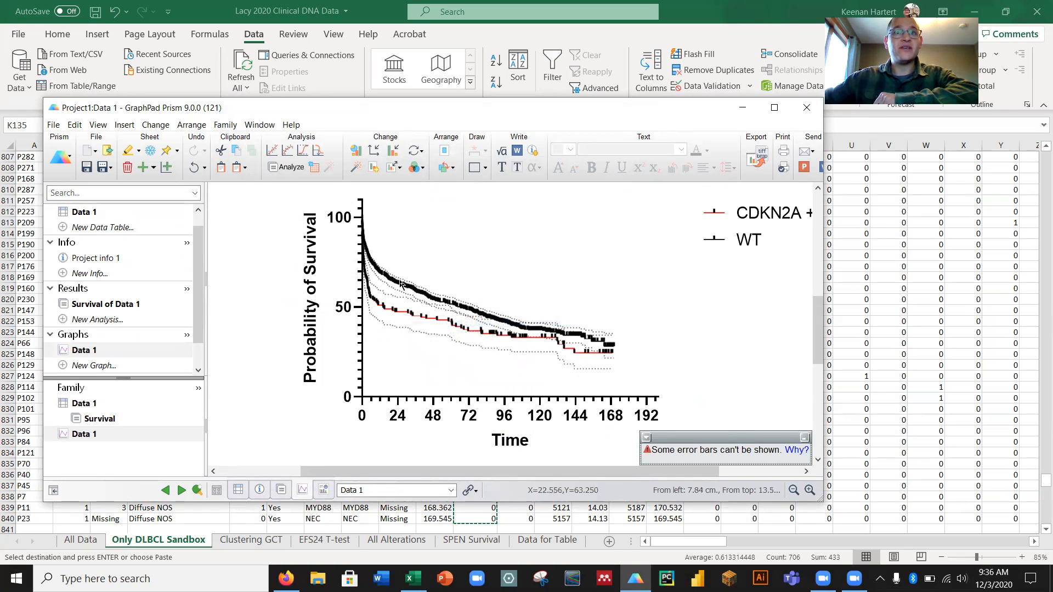
mouse_move(395, 277)
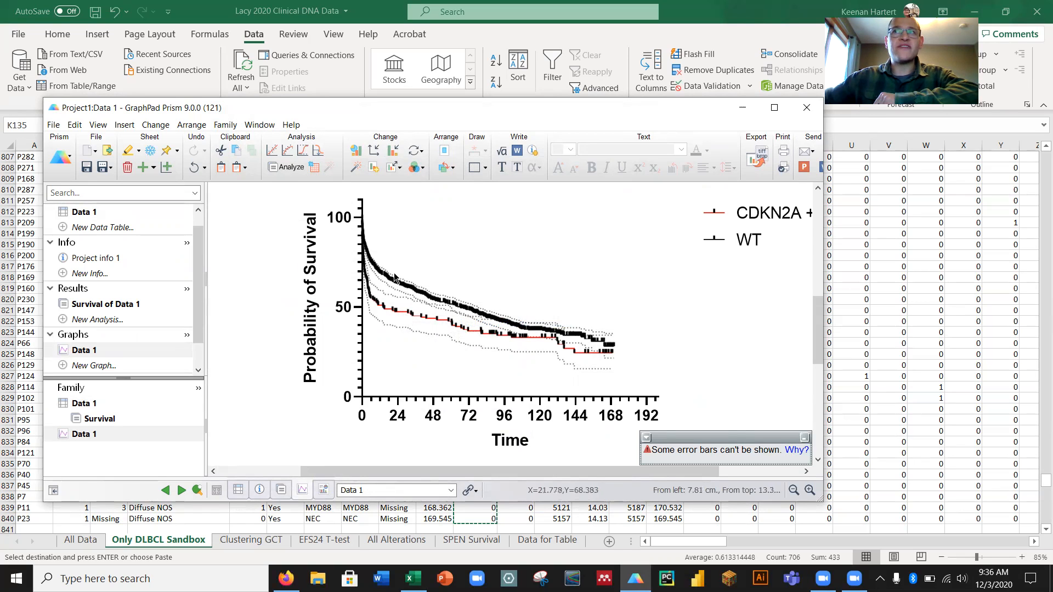
left_click(106, 305)
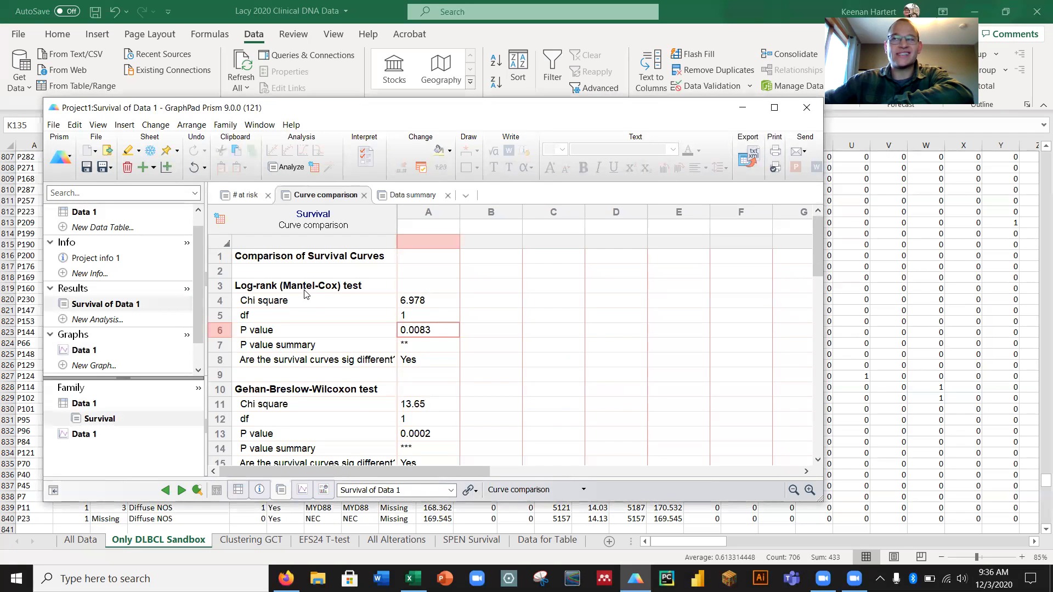
mouse_move(210, 344)
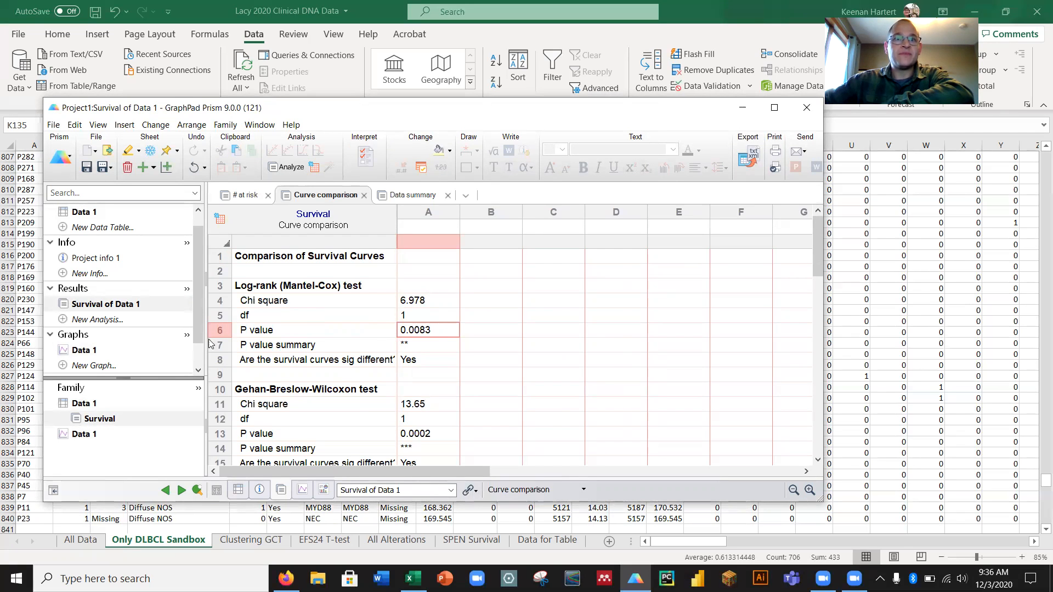
left_click(84, 350)
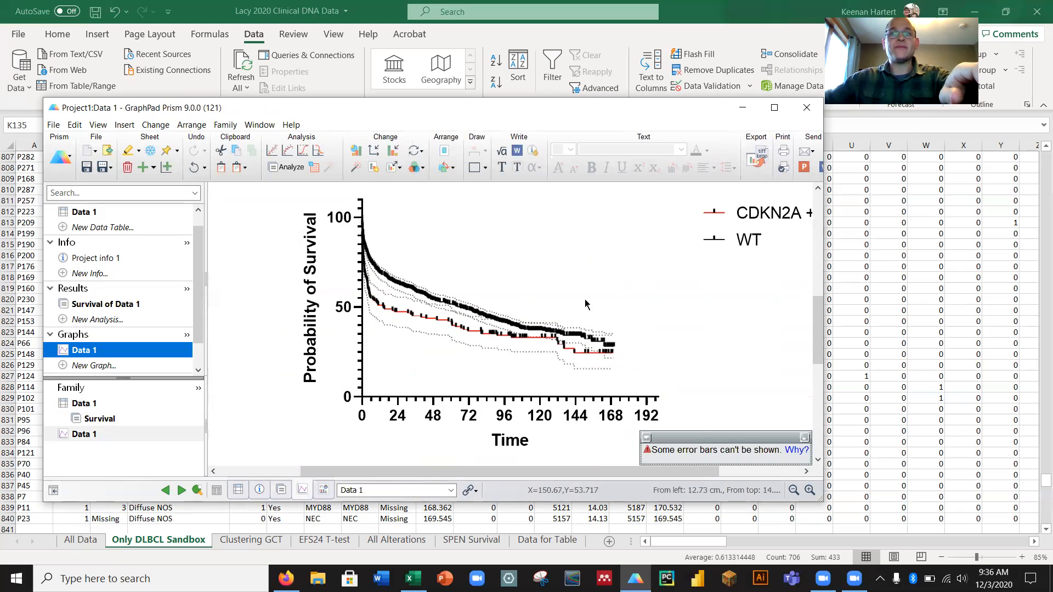